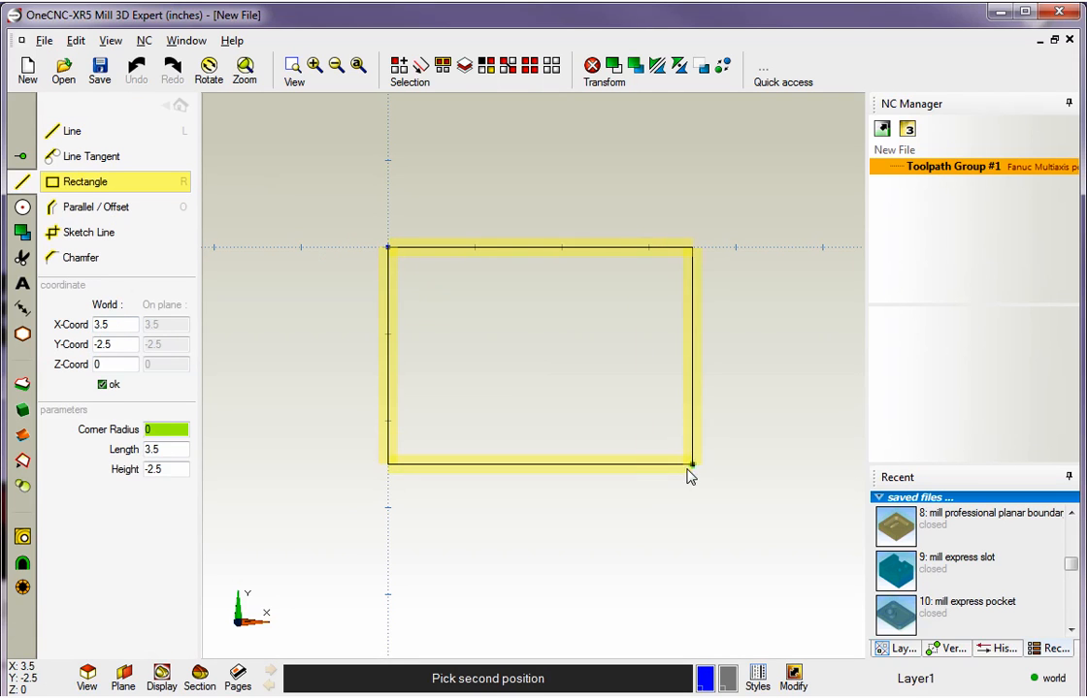
Place the rectangle's second corner to complete the 3.5 by 2.5 outline and finish the Rectangle tool.
left_click(690, 463)
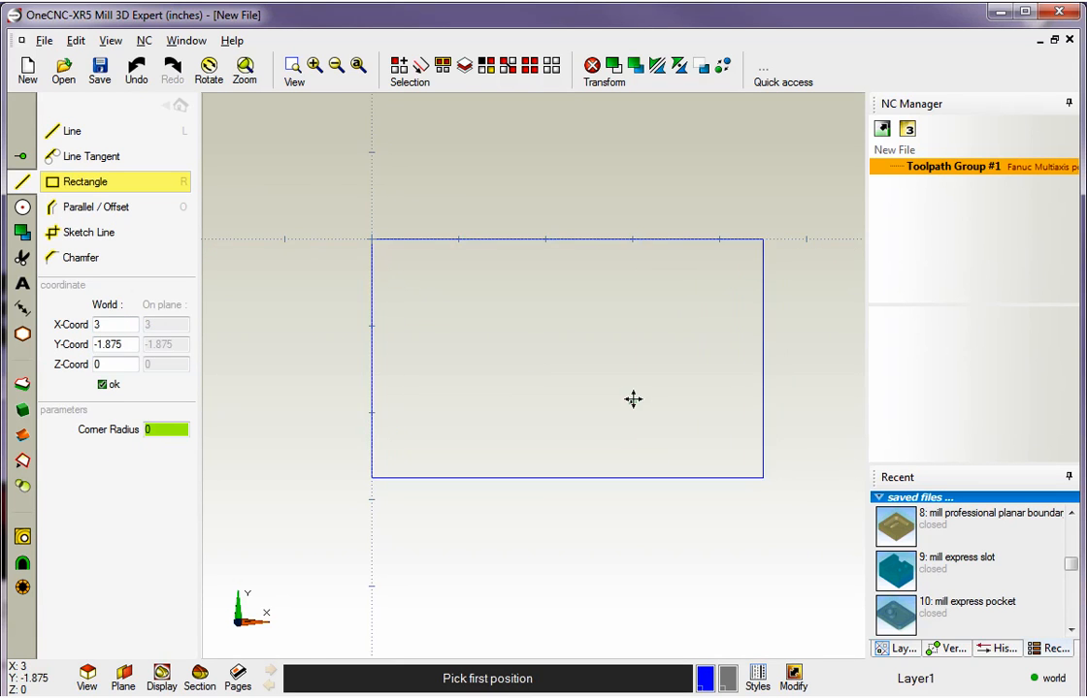
left_click(179, 106)
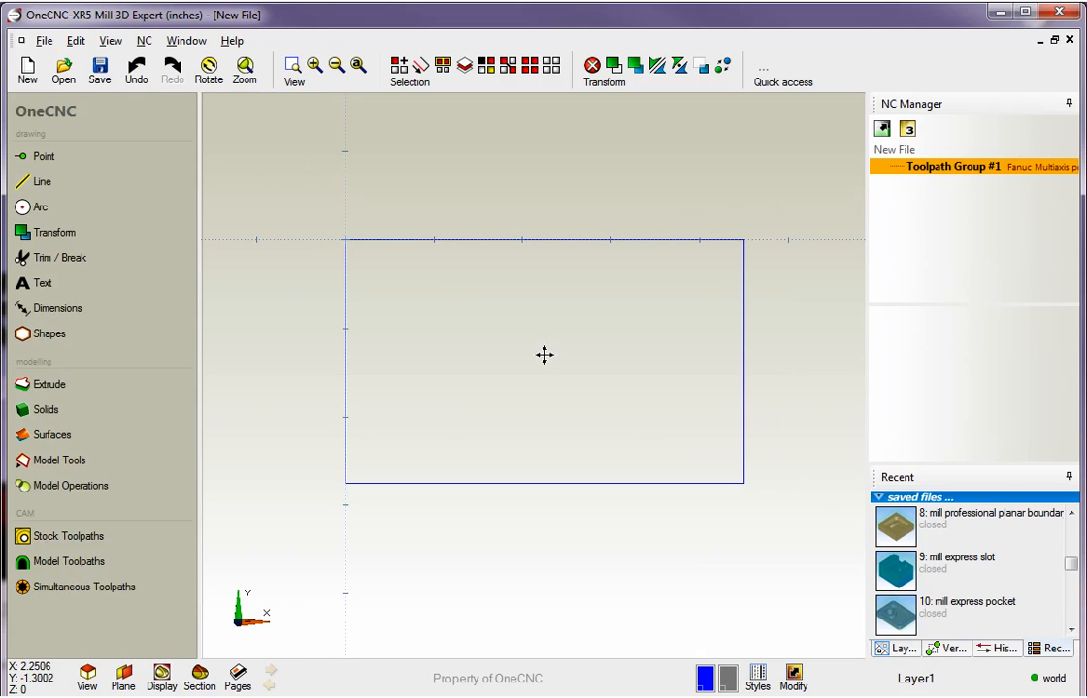
mouse_move(475, 316)
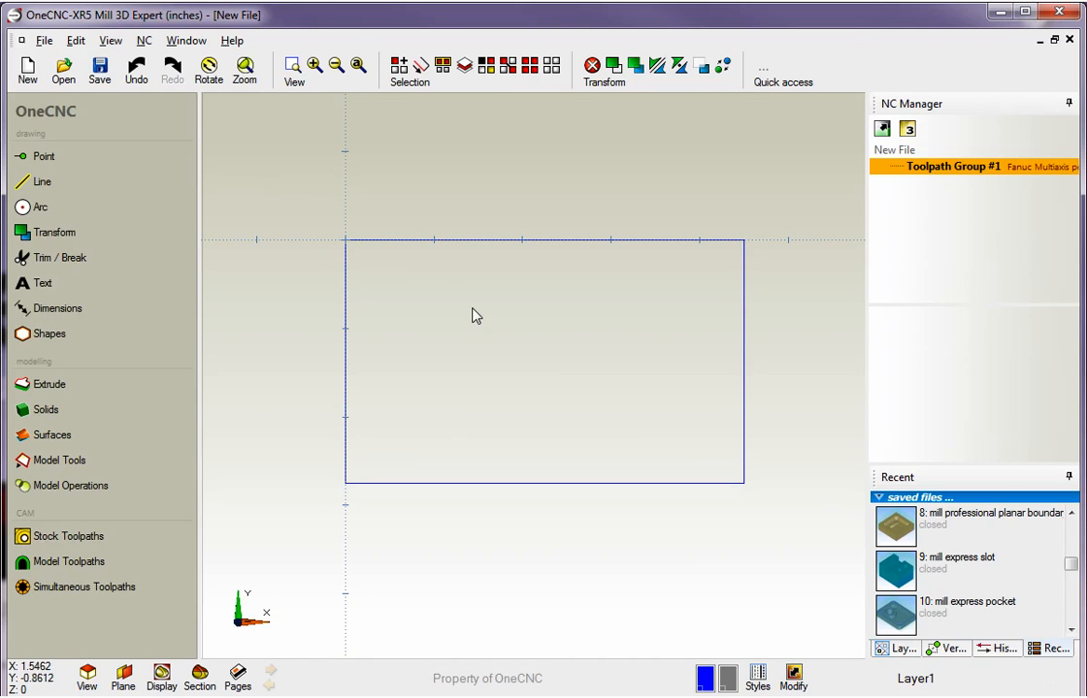
mouse_move(716, 428)
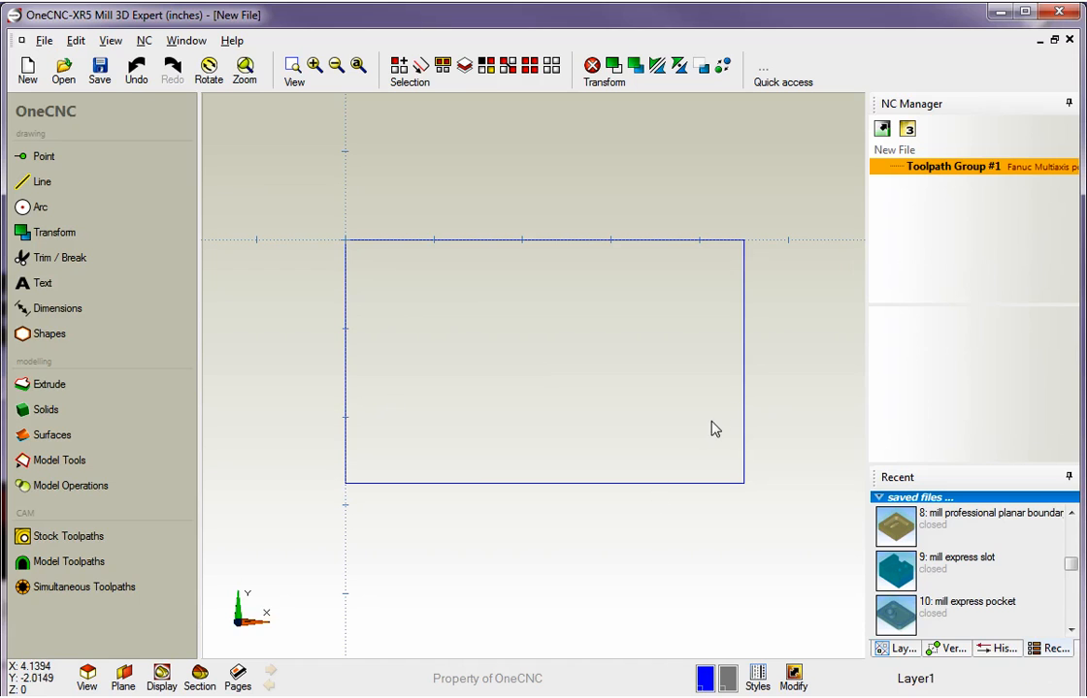
mouse_move(603, 392)
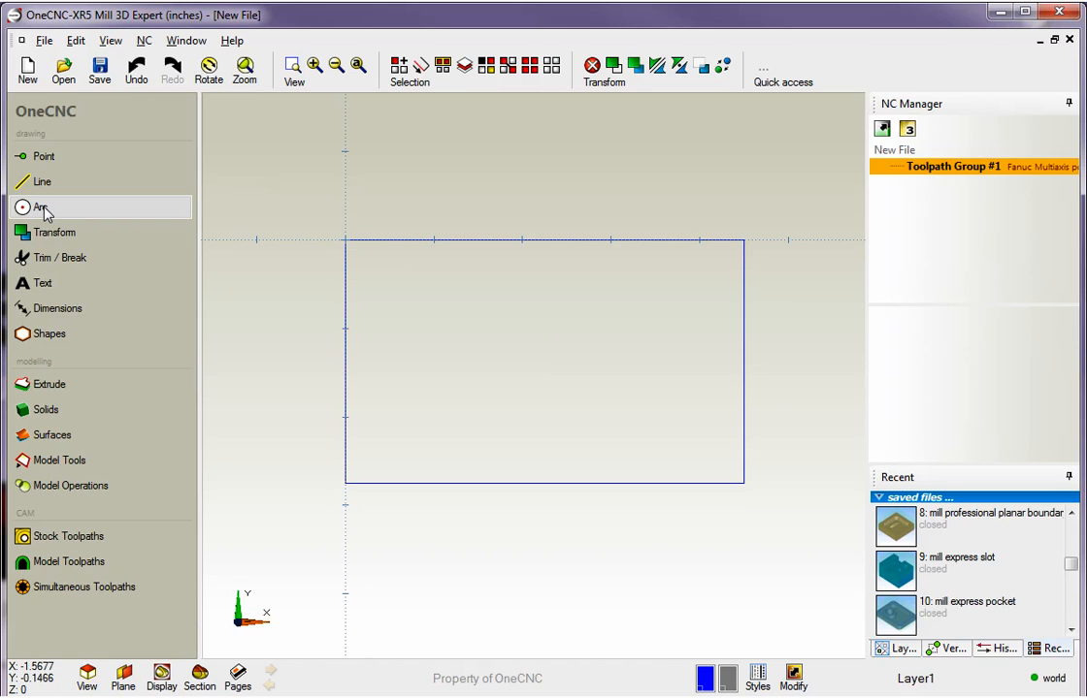
In the Arc tools, set the Fillet radius to 0.75 and confirm it.
left_click(41, 208)
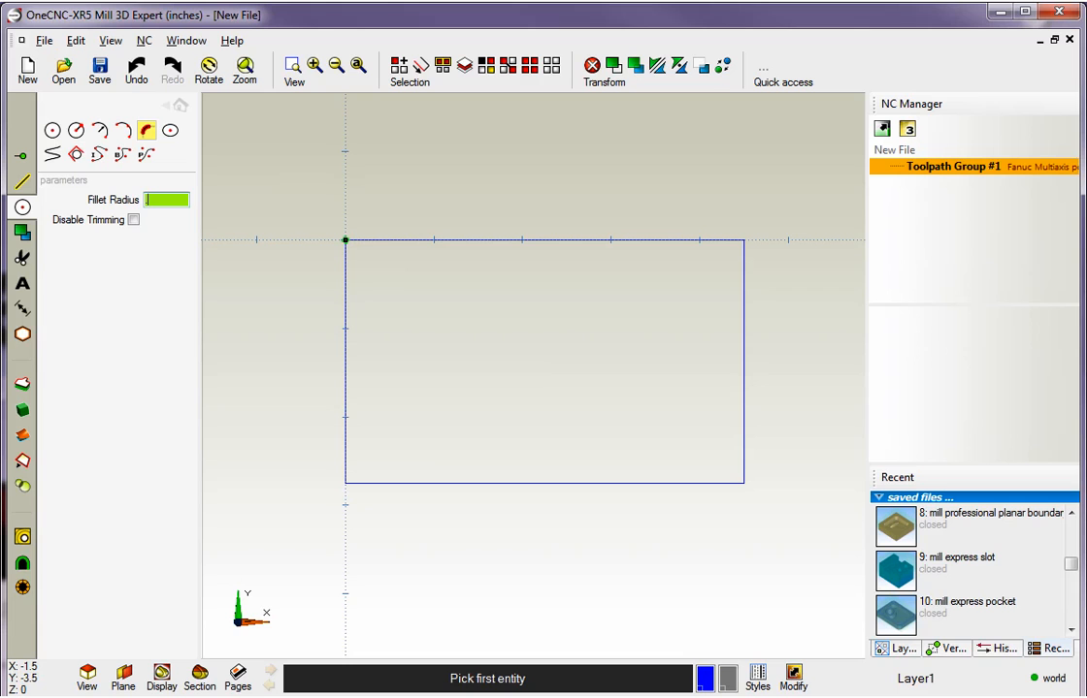
type("75")
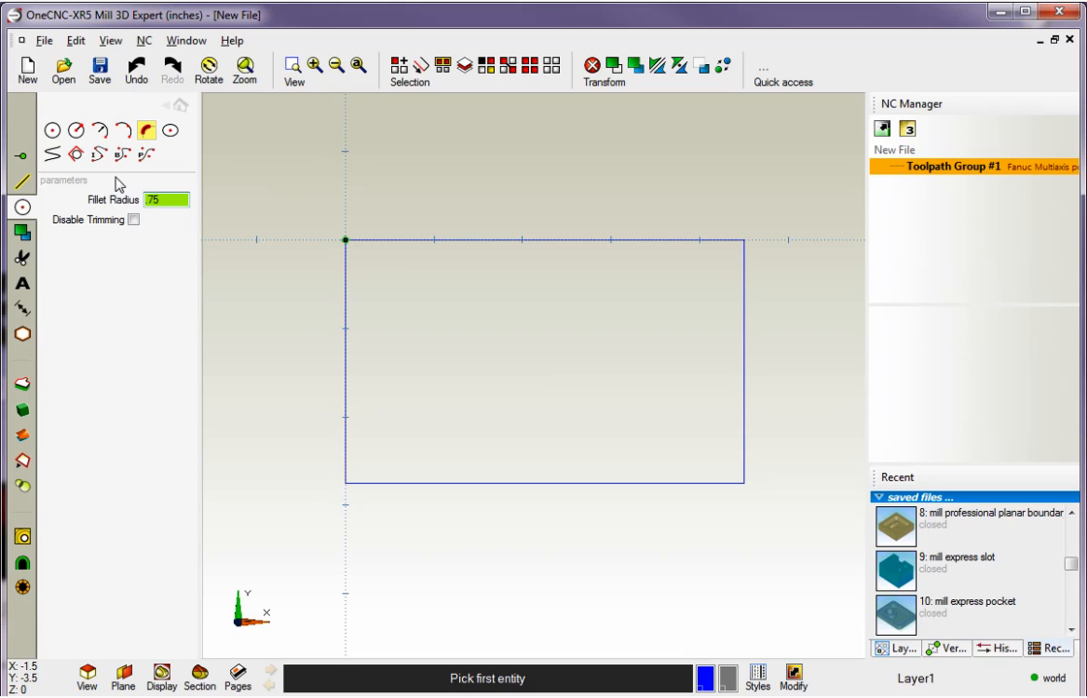
left_click(165, 200)
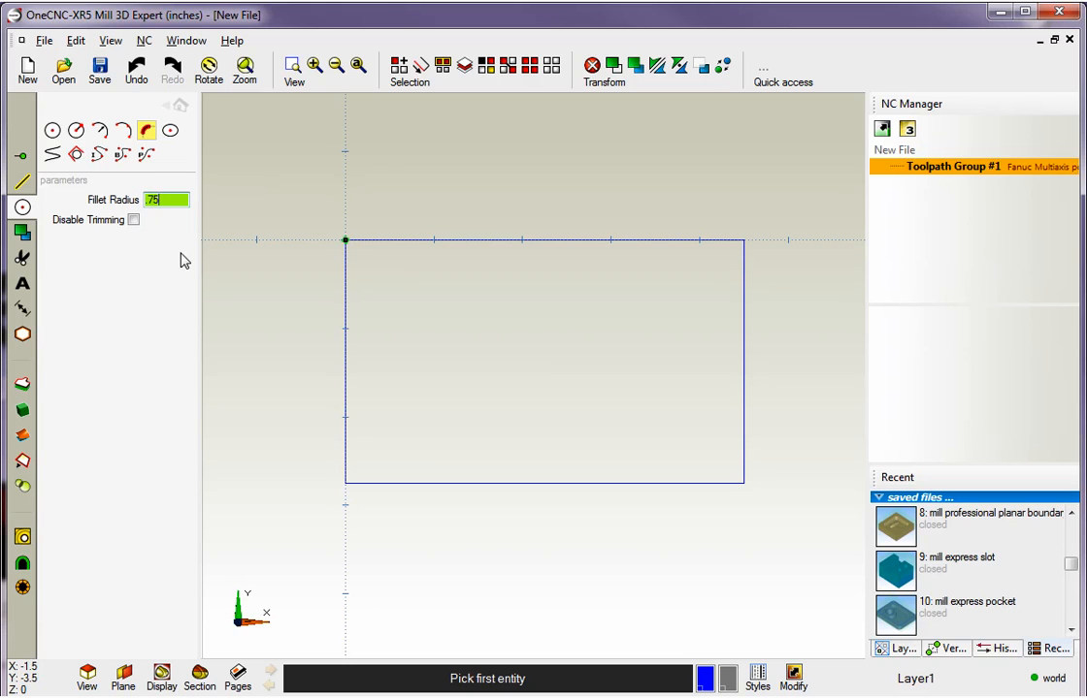
left_click(346, 364)
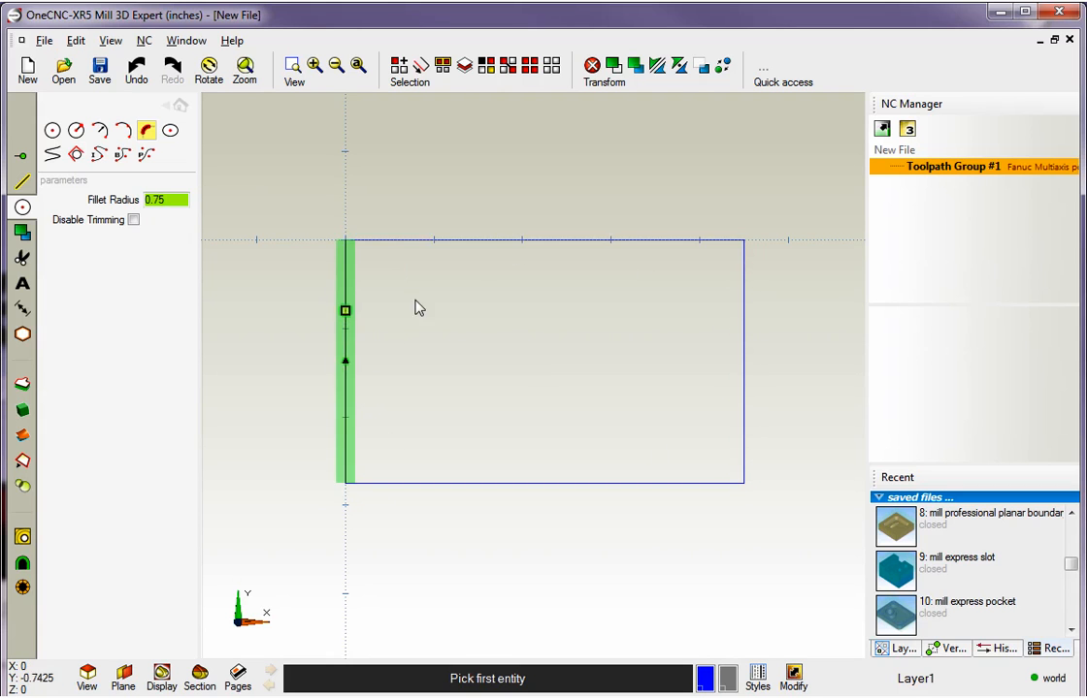
Fillet the rectangle's corners by picking edge pairs at 0.75, then refillet along the bottom edge at 0.5.
left_click(516, 242)
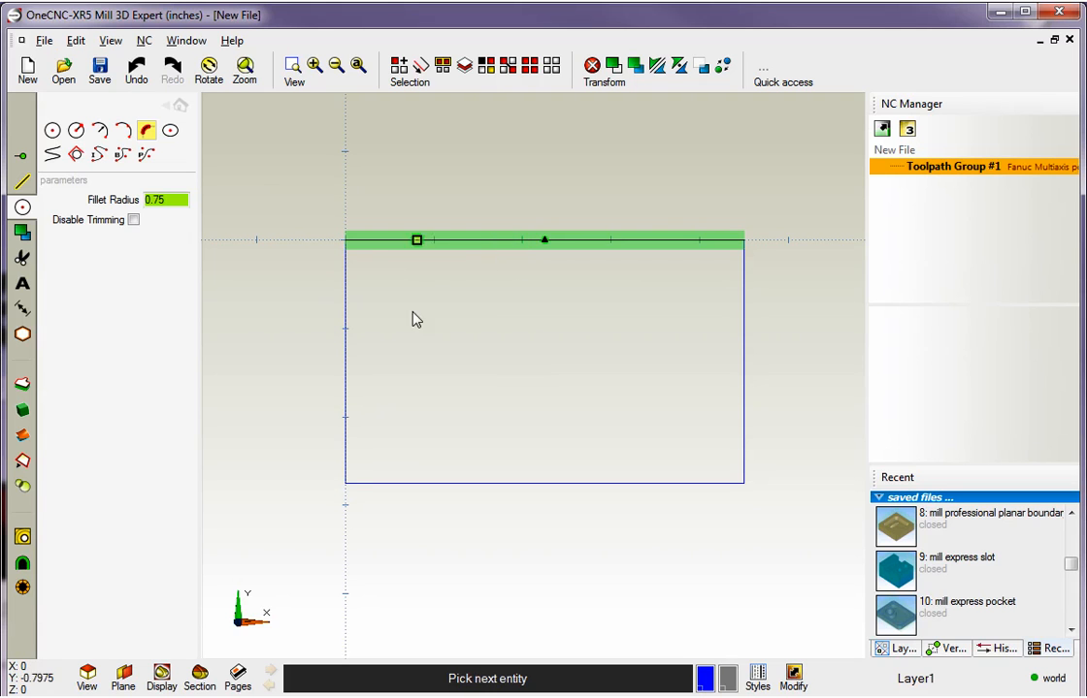
left_click(346, 389)
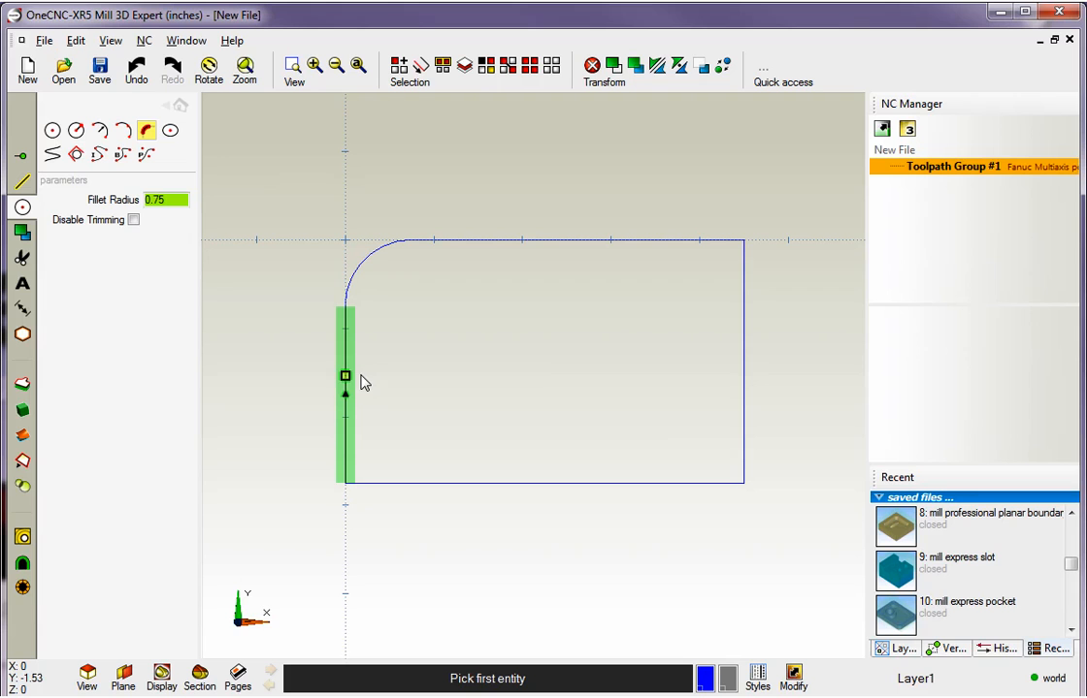
left_click(643, 484)
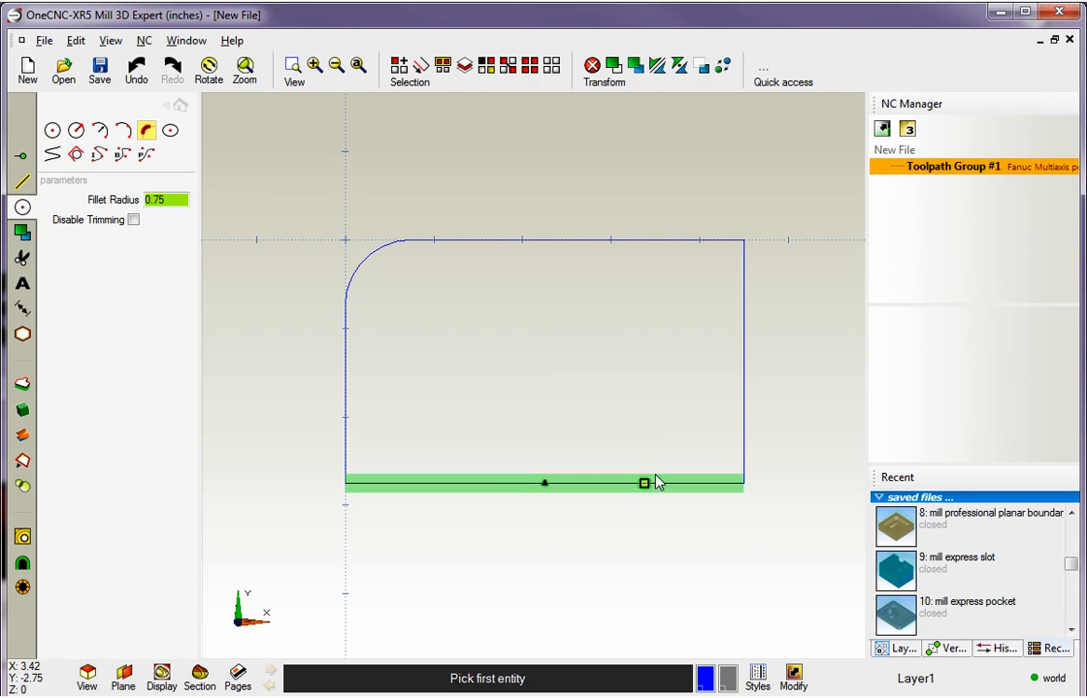
left_click(645, 483)
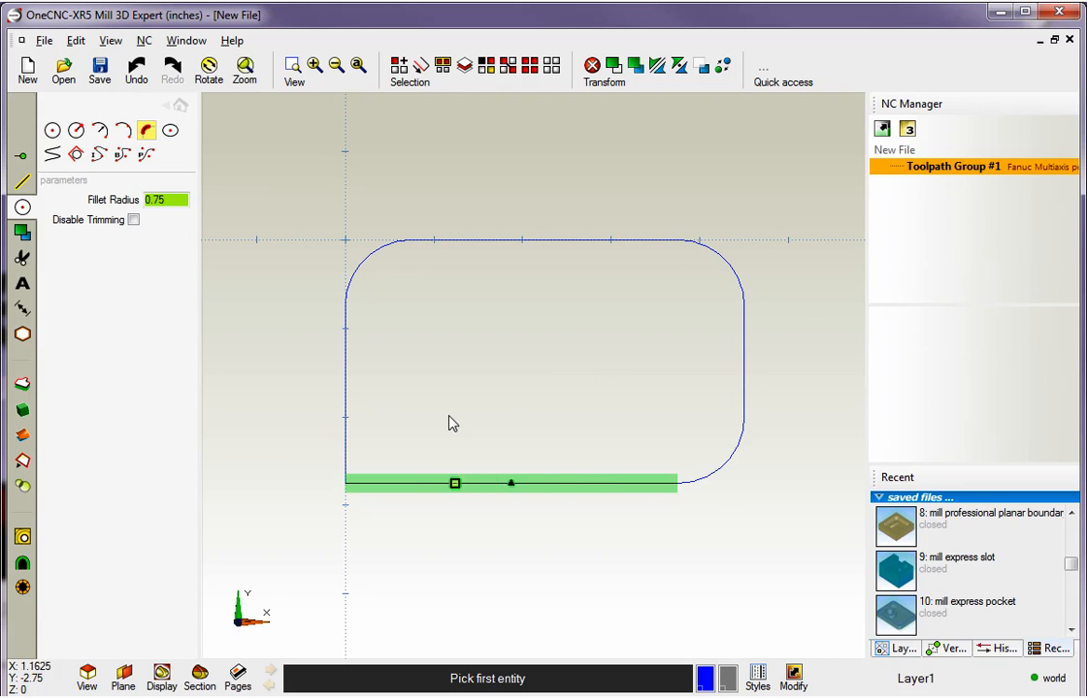
left_click(454, 484)
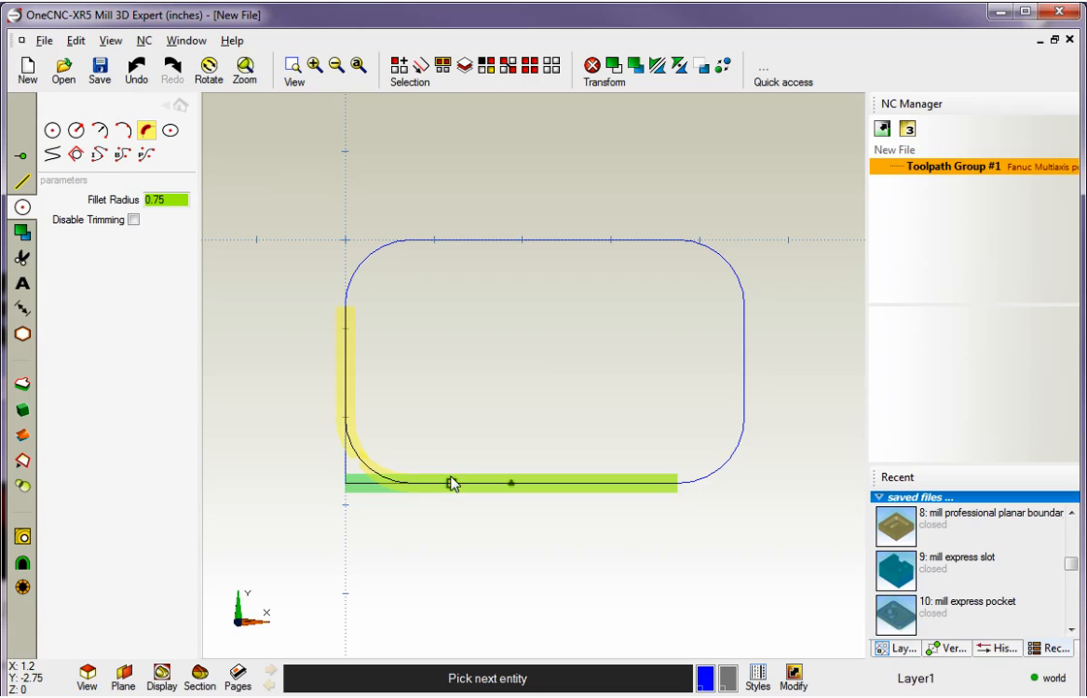
mouse_move(406, 483)
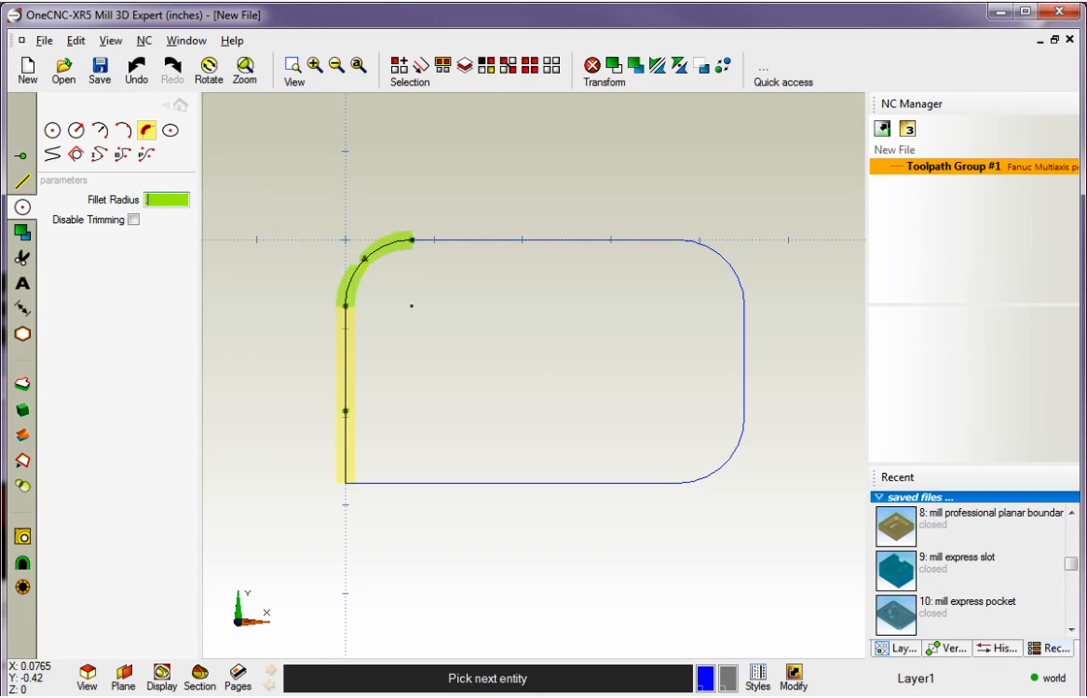
left_click(476, 483)
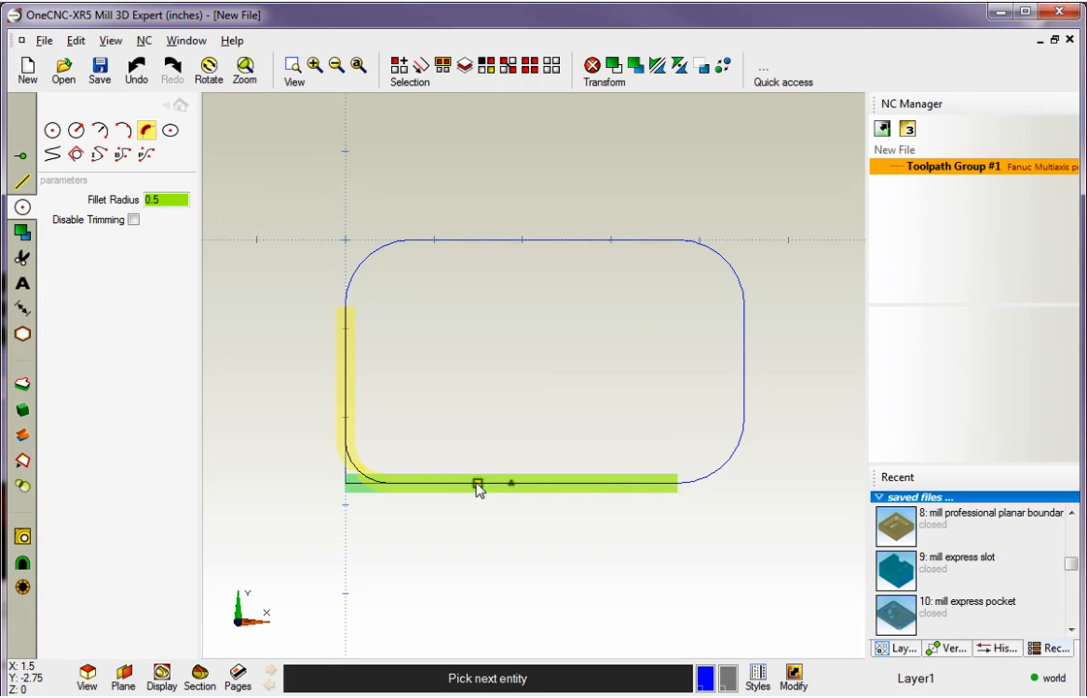
mouse_move(483, 488)
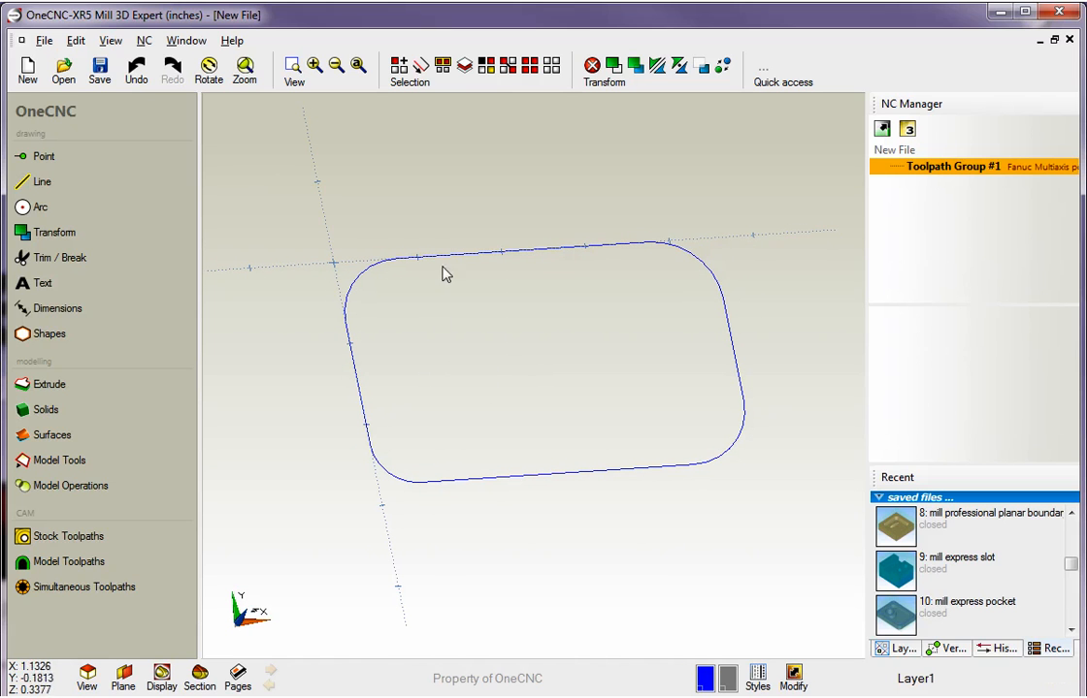
mouse_move(402, 339)
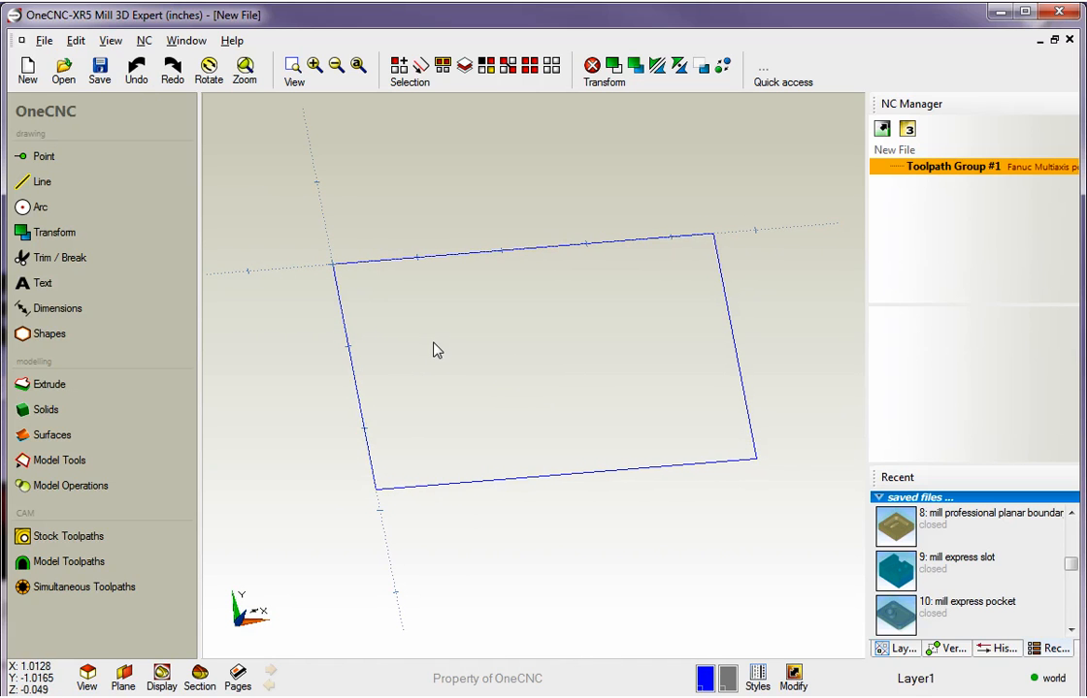
mouse_move(306, 279)
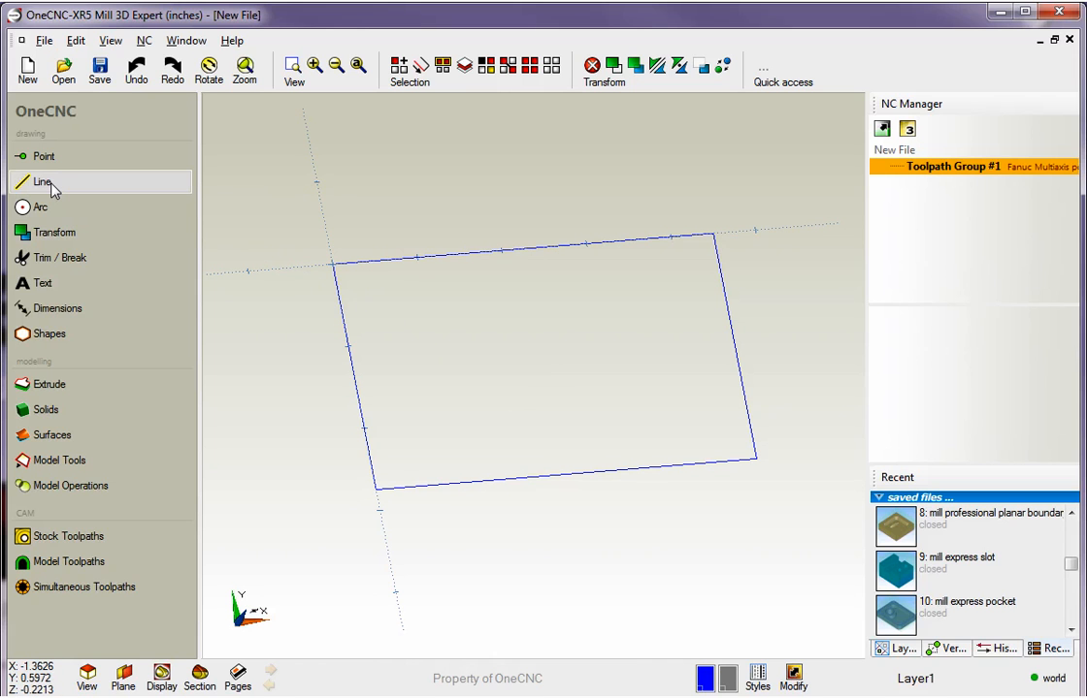
Chamfer the rectangle's corners at a distance of 1 using Line > Chamfer, entering .5 afterwards.
left_click(43, 182)
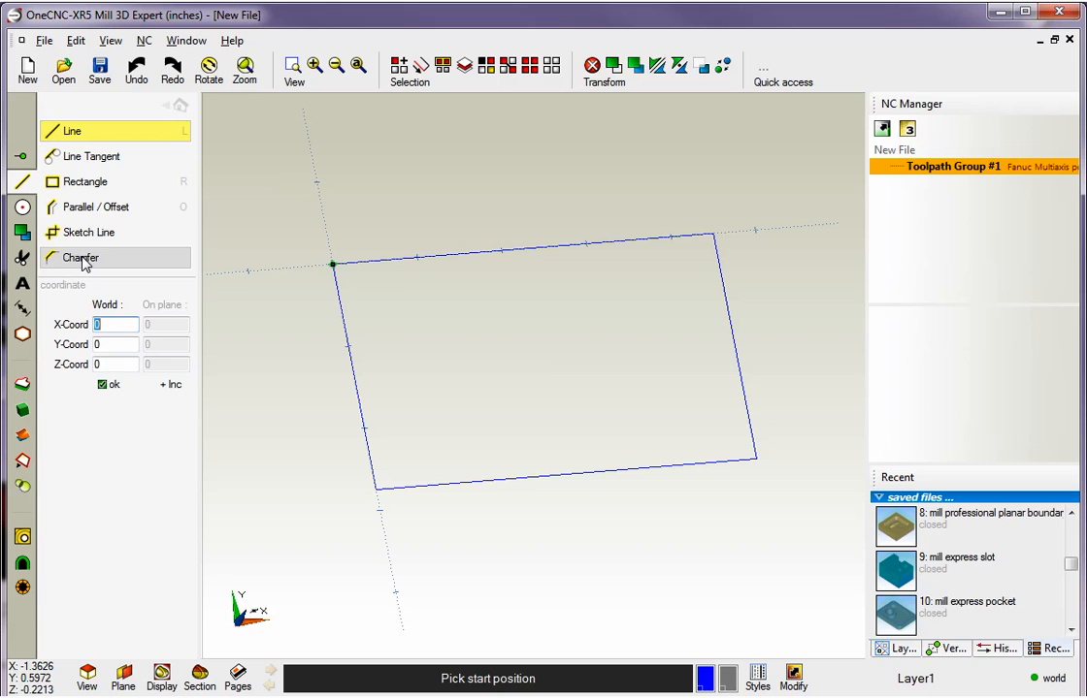
left_click(80, 257)
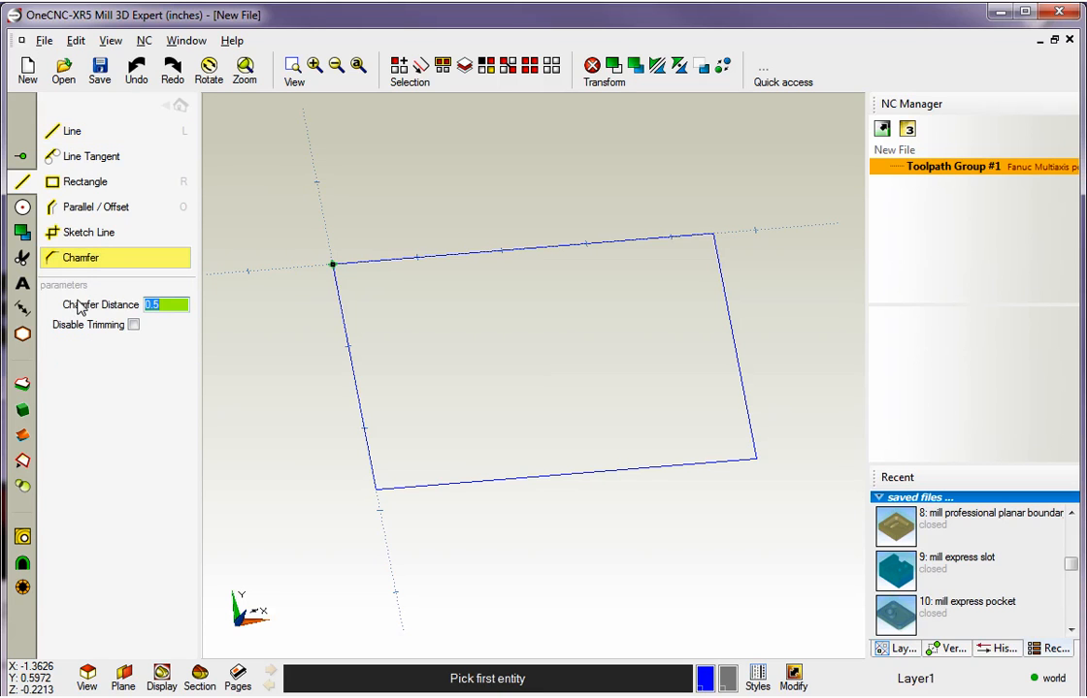
left_click(165, 304)
type("1")
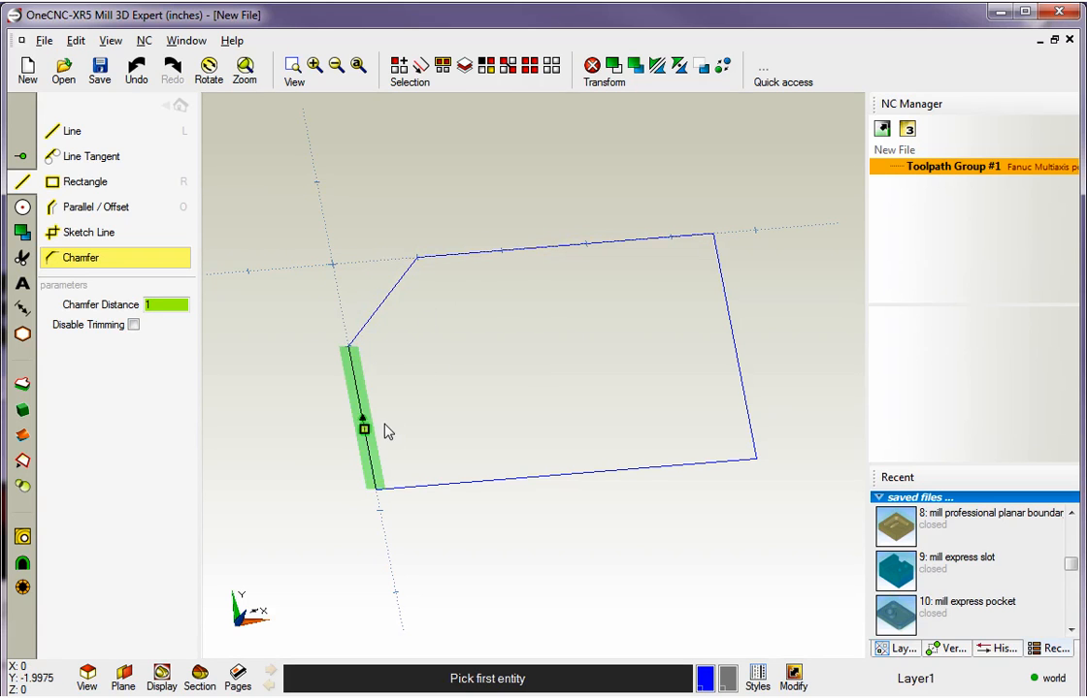
left_click(743, 402)
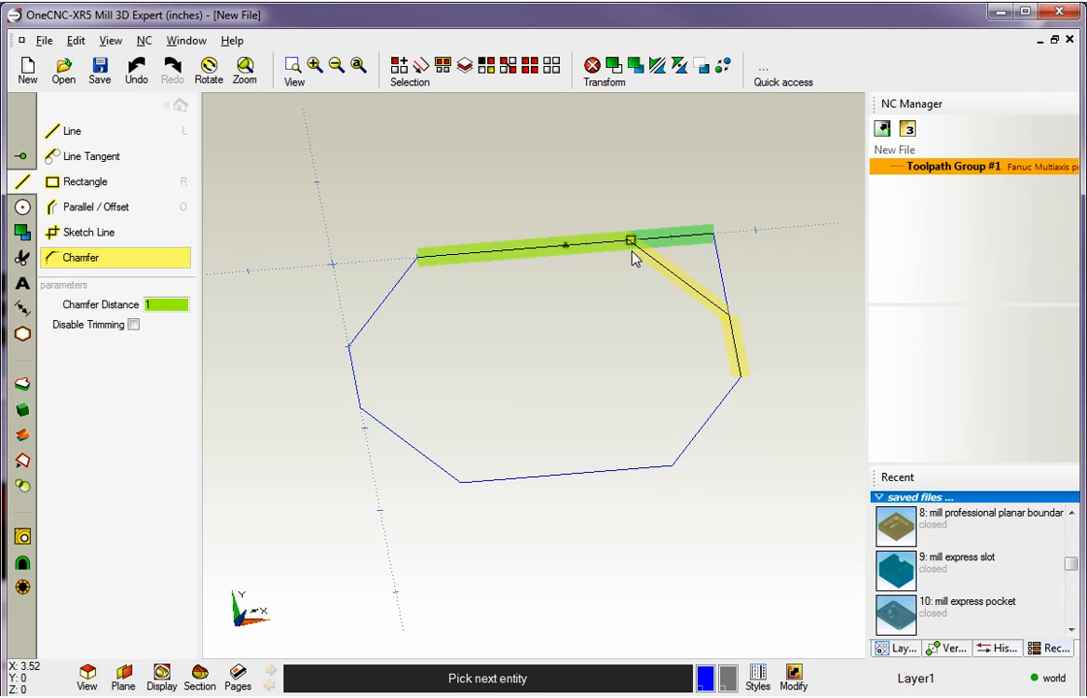
type(".5")
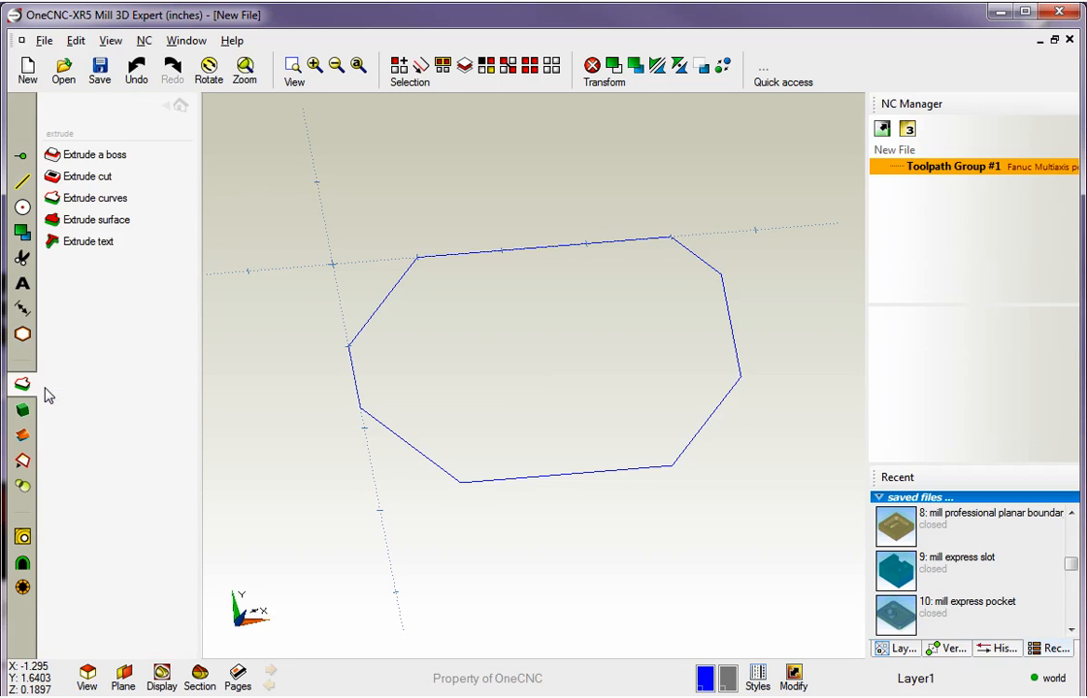
Extrude the chamfered outline as a solid boss.
left_click(94, 198)
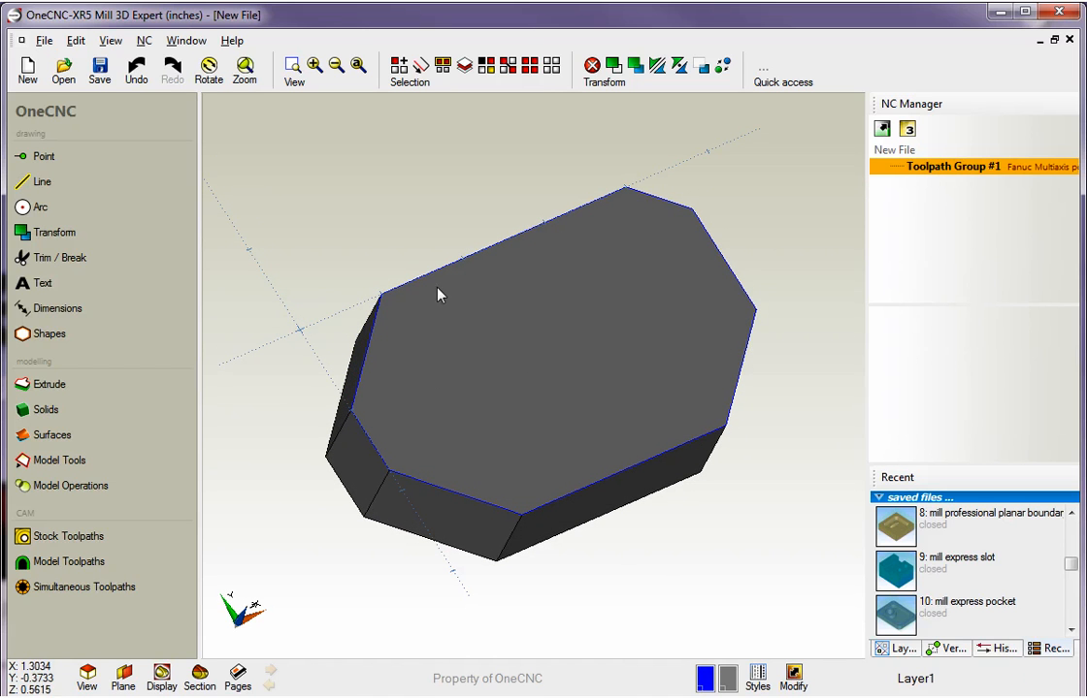
mouse_move(542, 143)
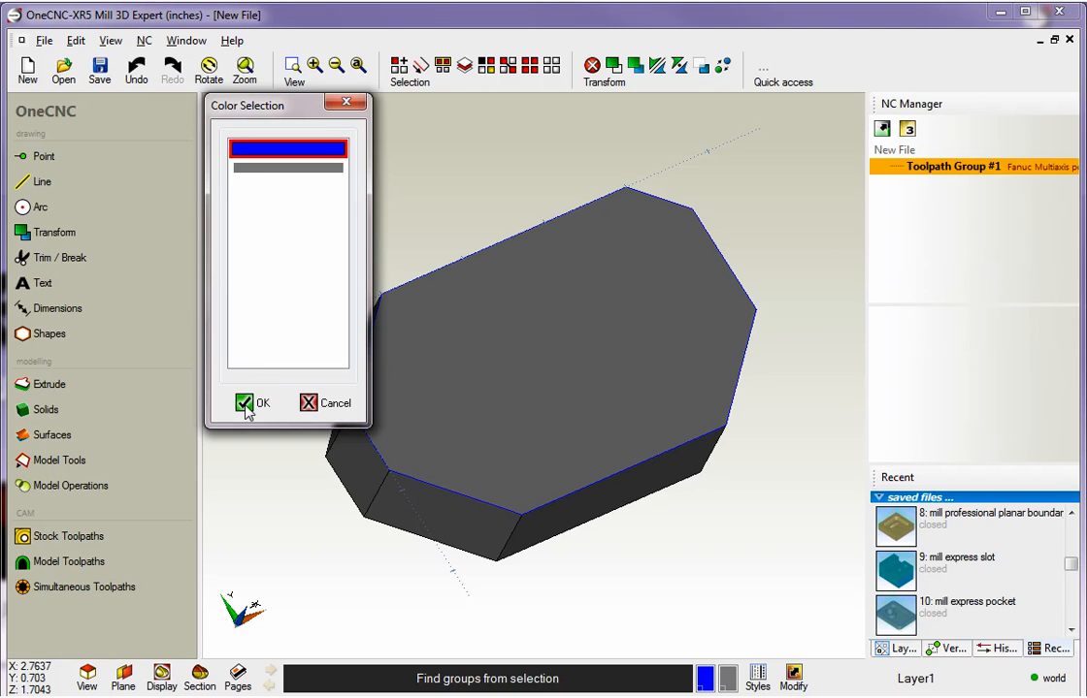
Accept blue in the Color Selection dialog.
left_click(251, 403)
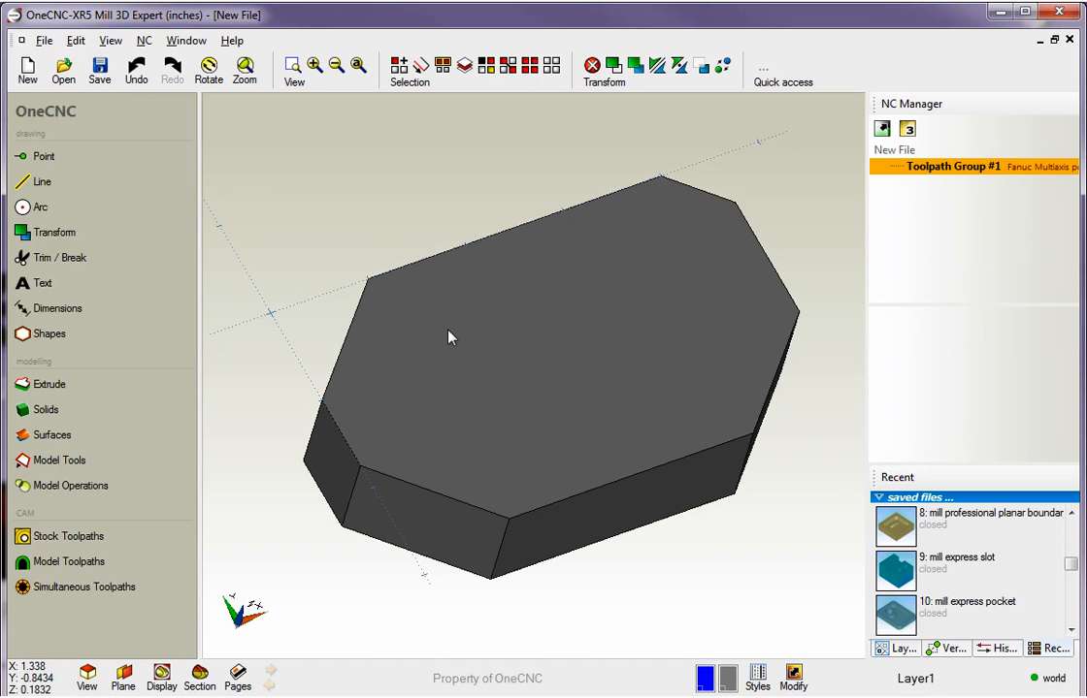
mouse_move(449, 329)
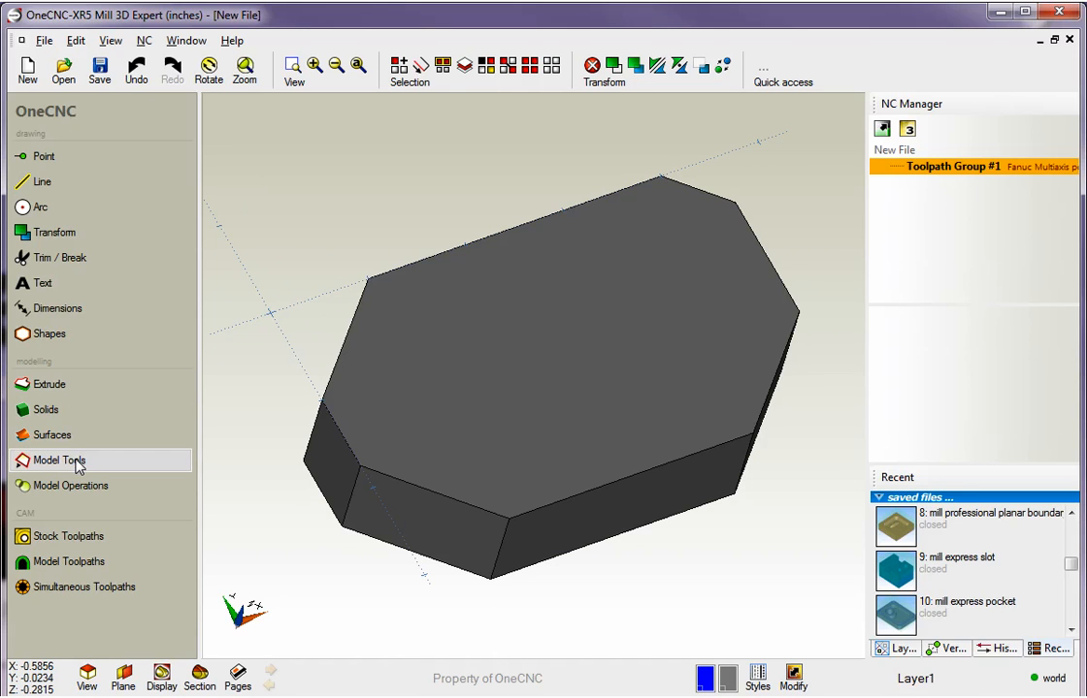
In Model Tools > Fillet, preview Variable and Fillet-all-edges options, then settle on Standard Fillet at 0.1 radius.
left_click(58, 460)
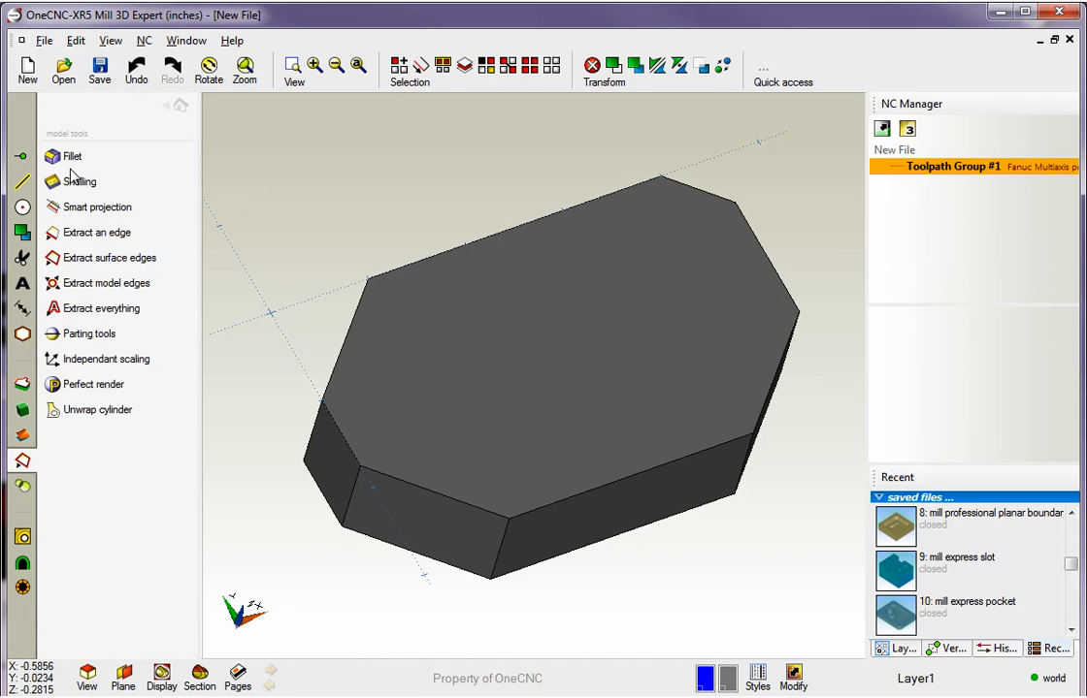
mouse_move(73, 156)
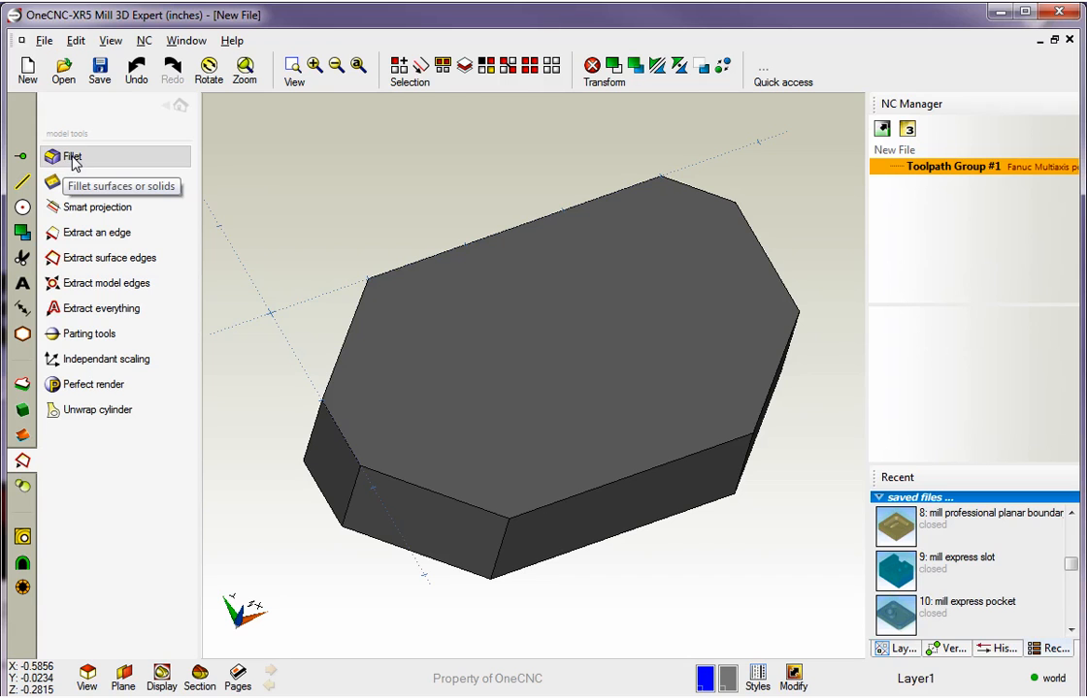
left_click(73, 156)
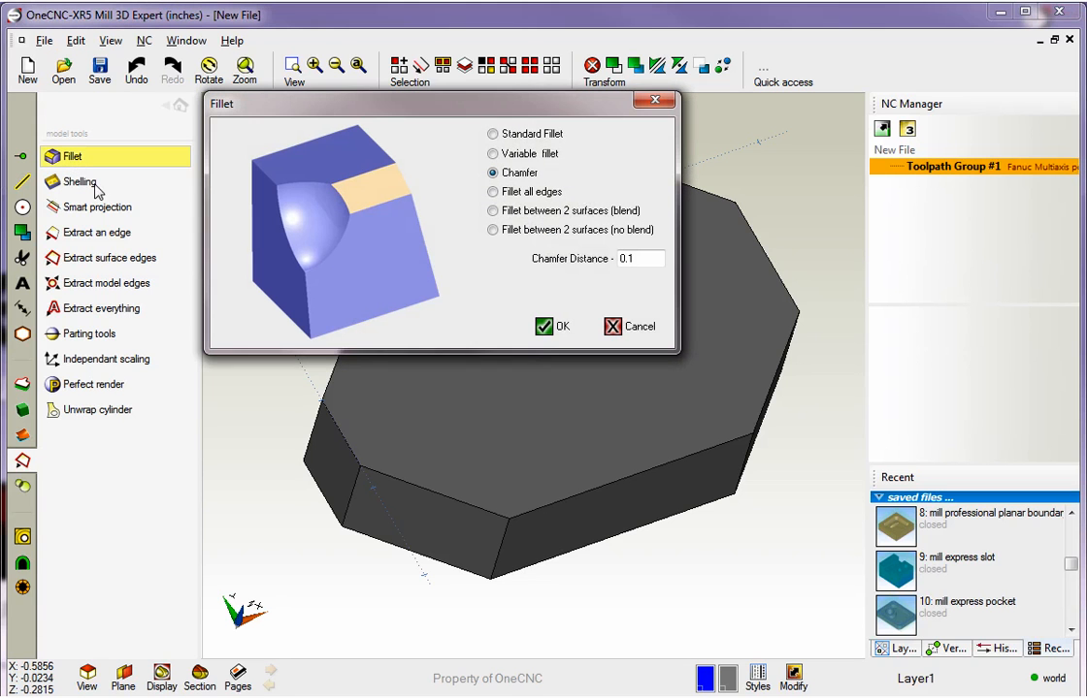
left_click(493, 153)
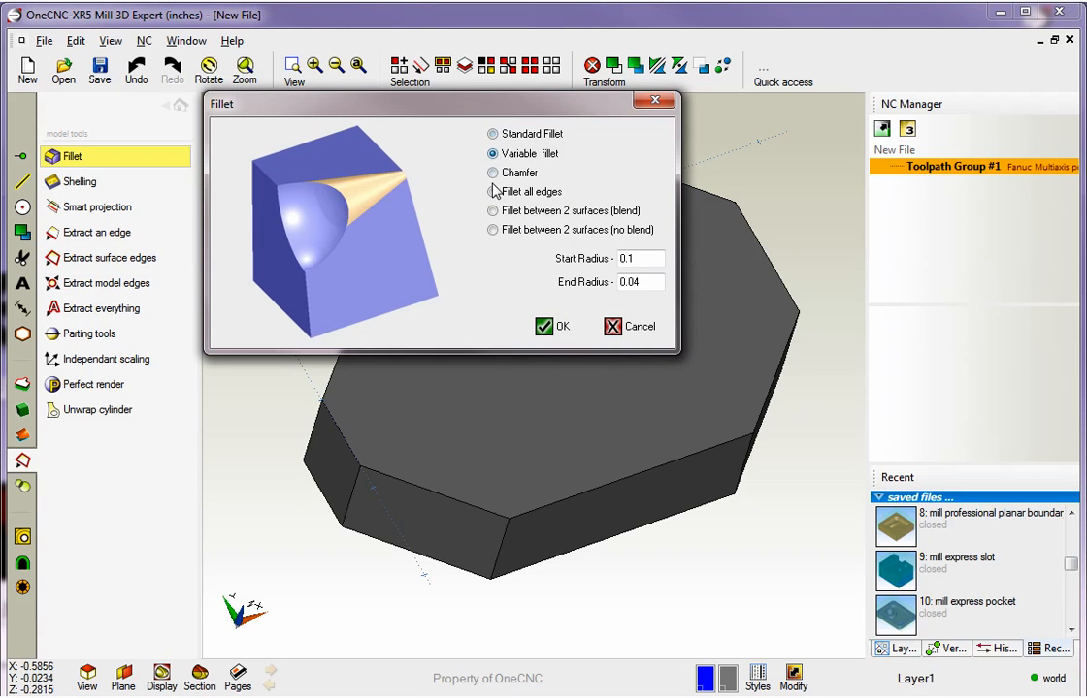
left_click(493, 133)
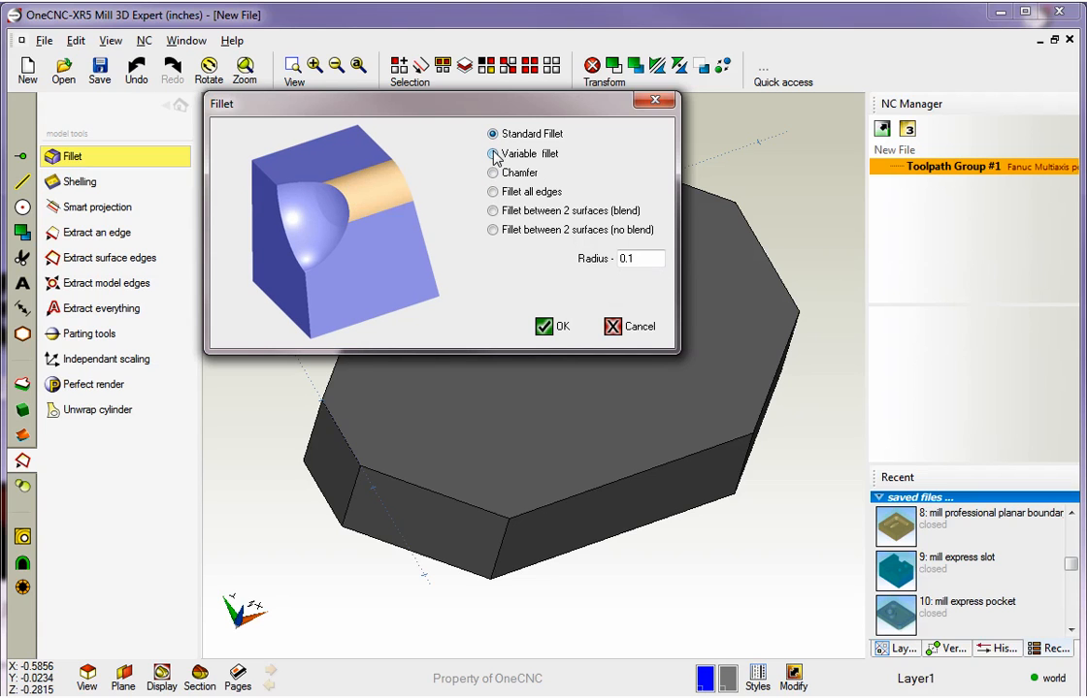
left_click(494, 153)
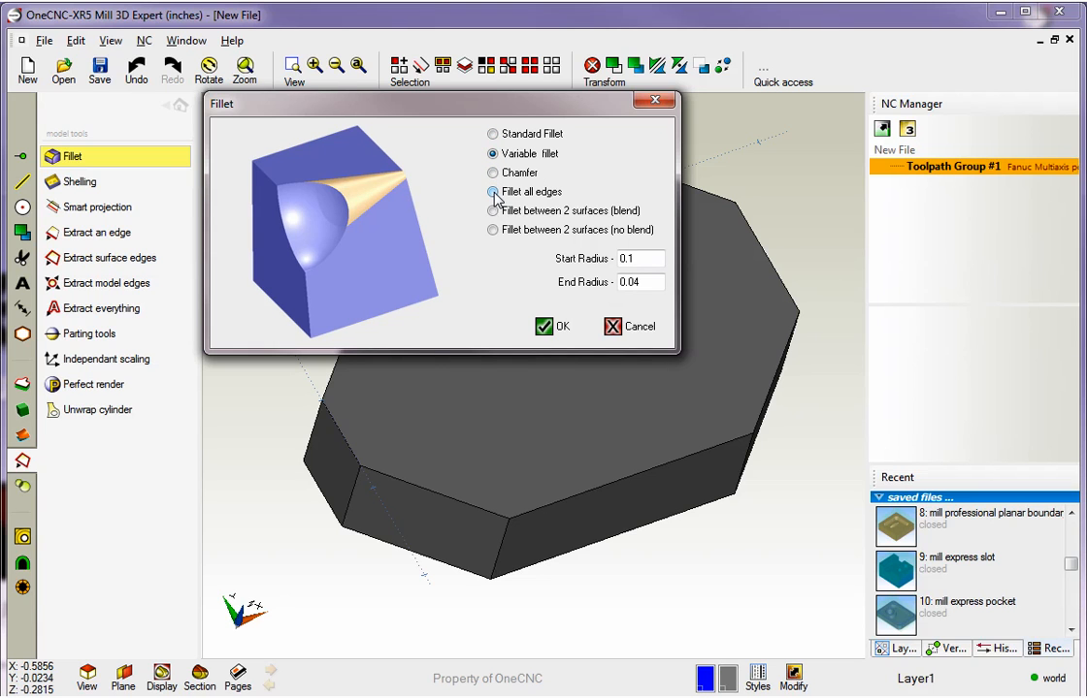
left_click(493, 192)
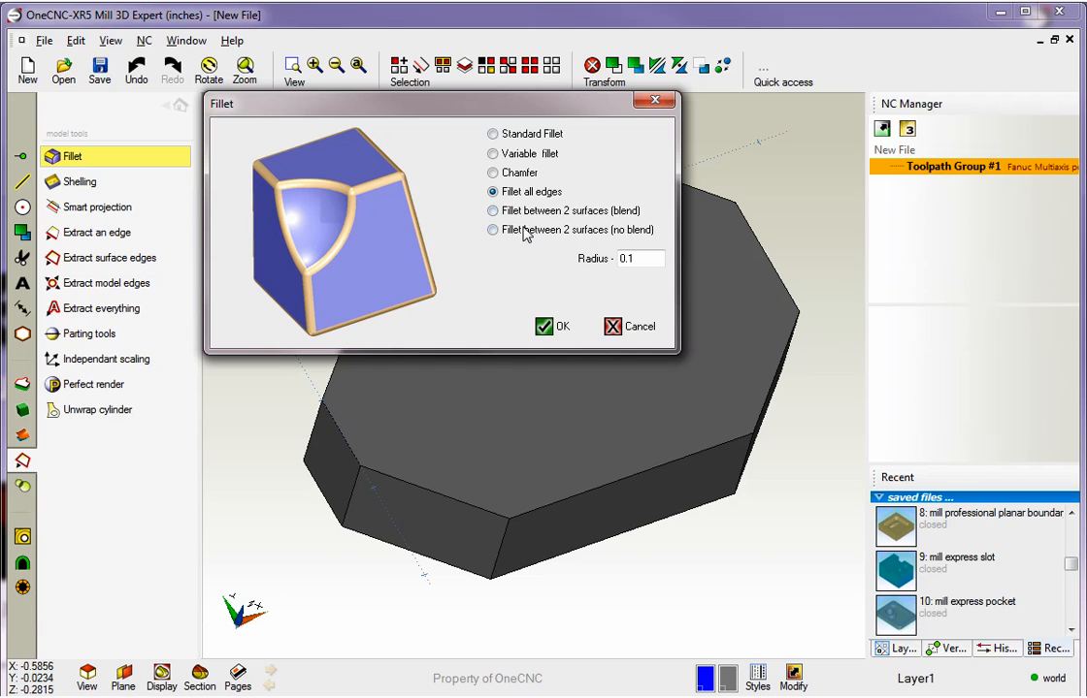
mouse_move(558, 456)
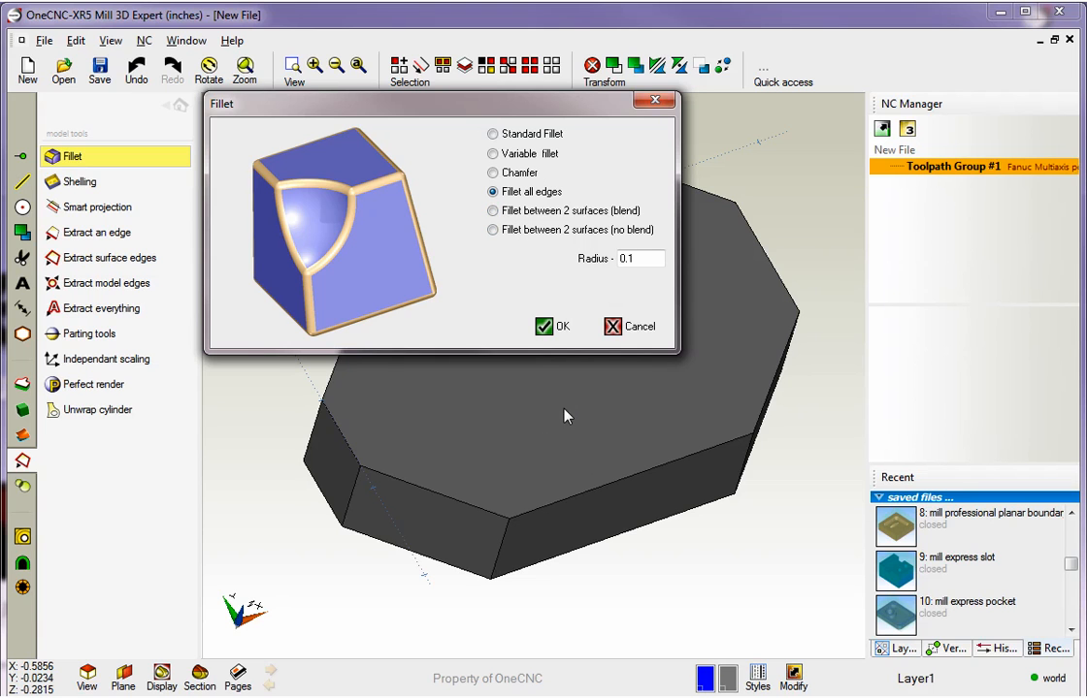
mouse_move(556, 427)
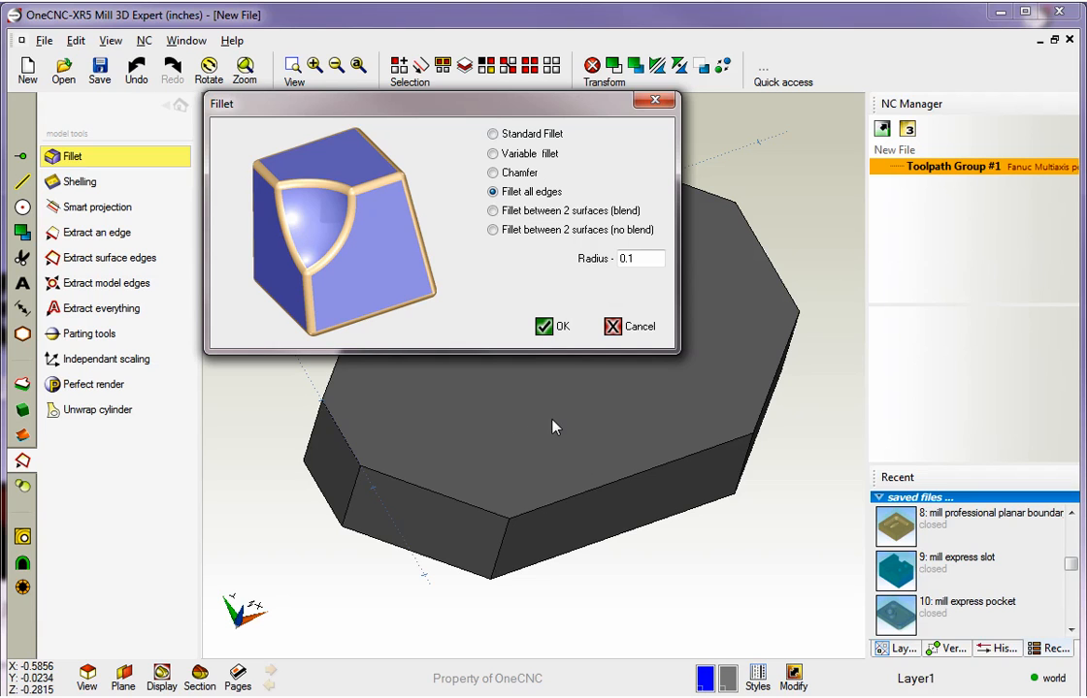
left_click(492, 133)
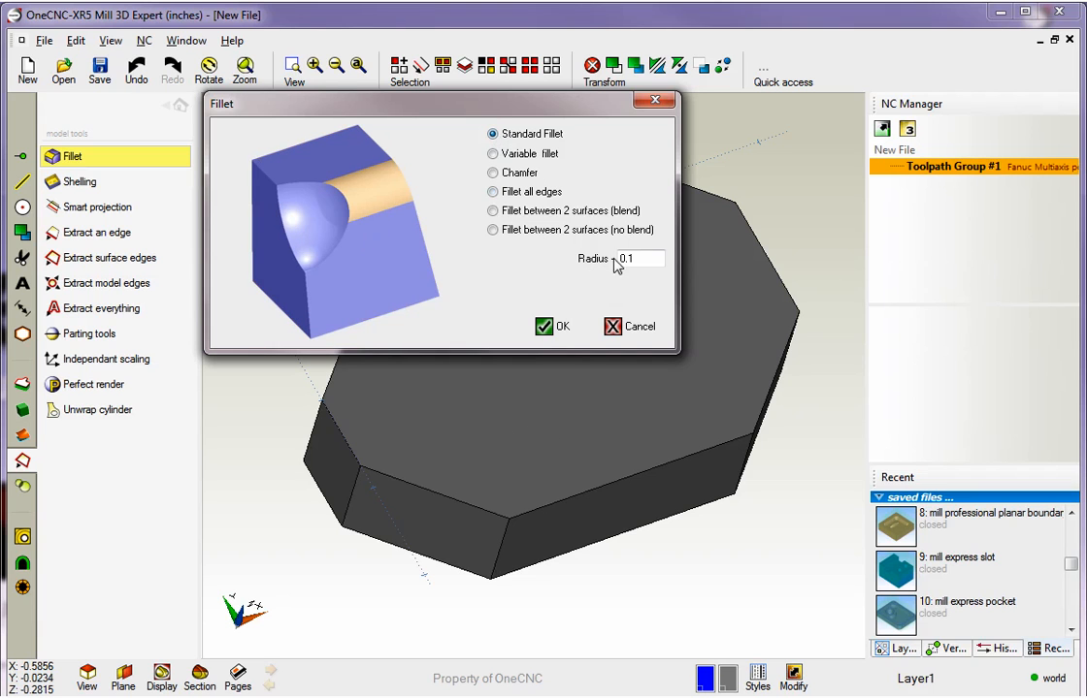
Apply a 0.25 standard fillet to the front edge and orbit to inspect it.
type(".25")
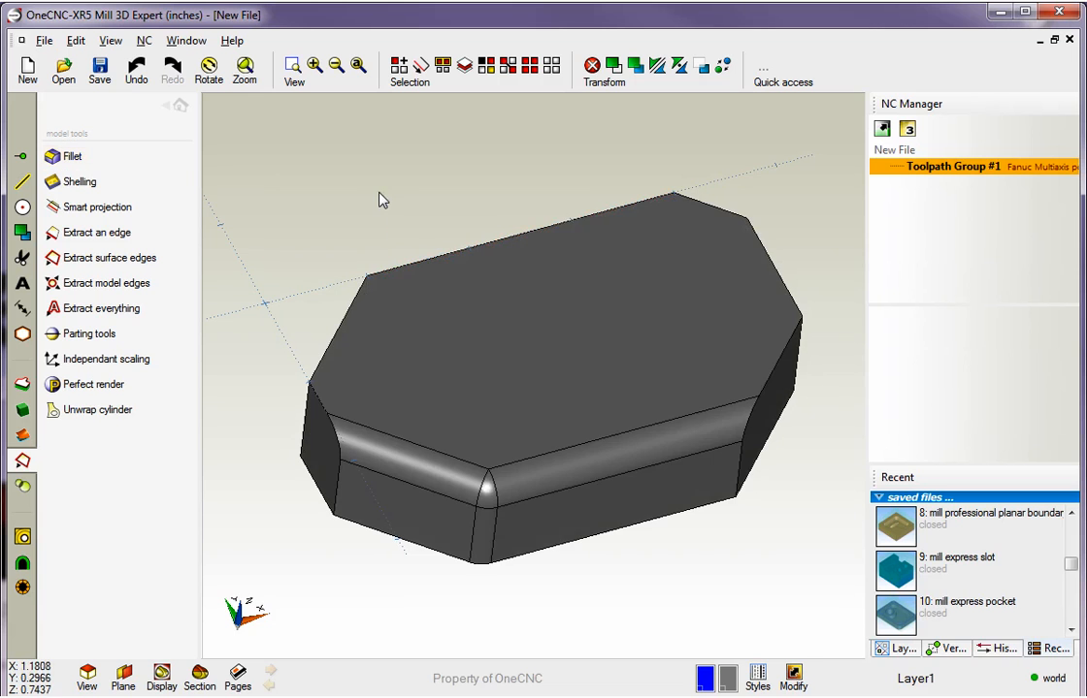
left_click_drag(378, 199, 502, 414)
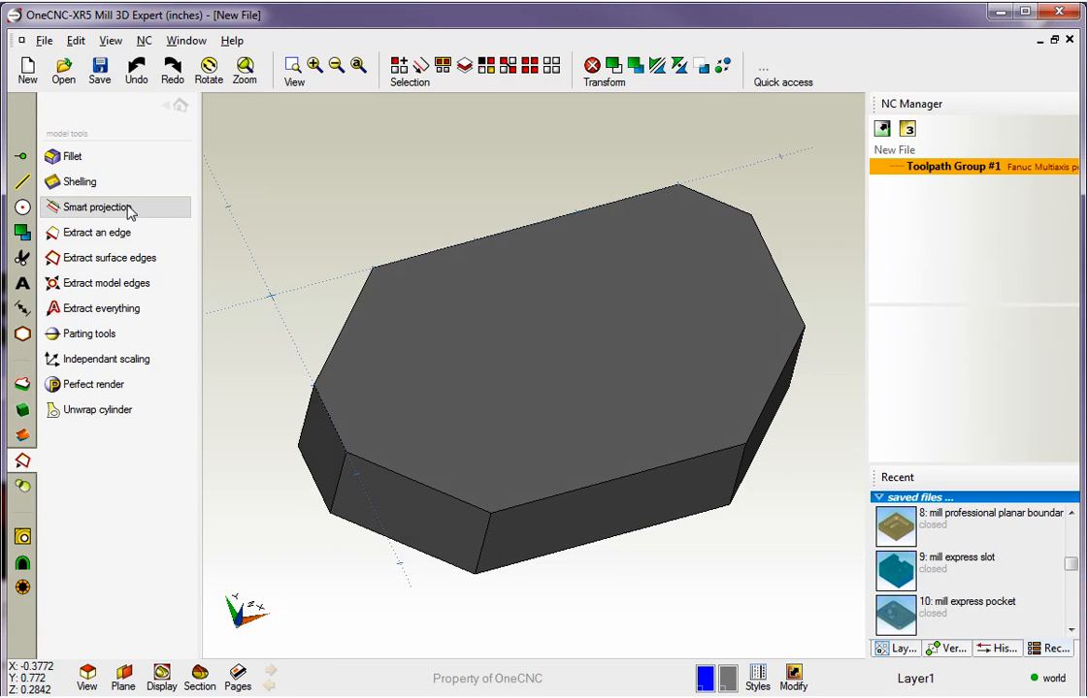
left_click(72, 156)
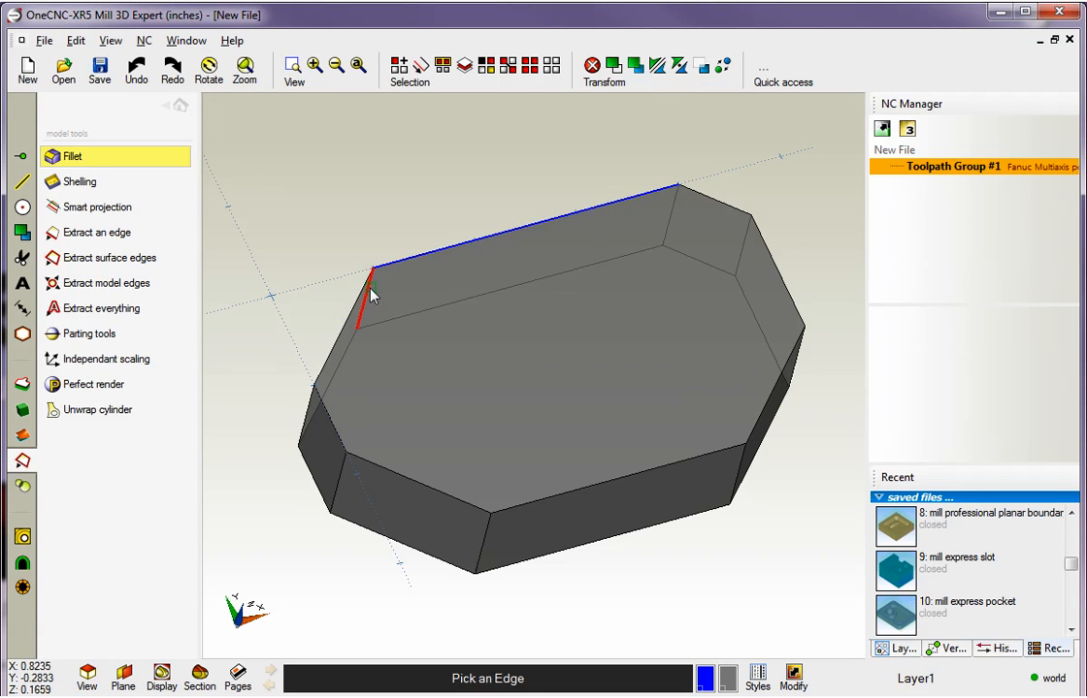
left_click(530, 509)
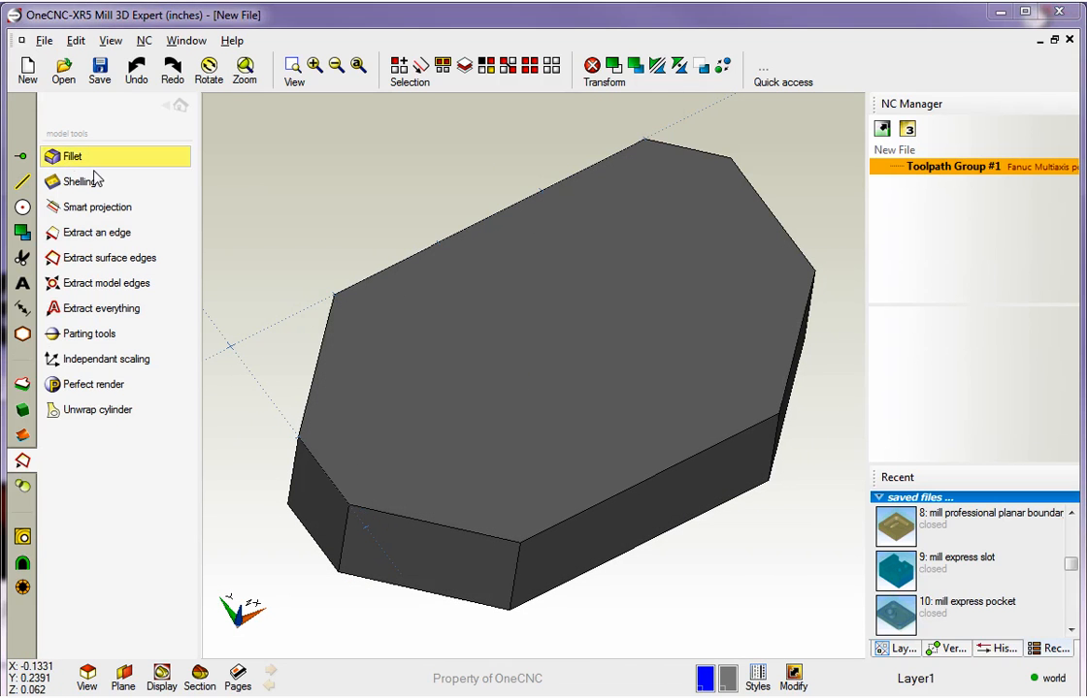
Confirm a variable fillet with 0.25 start radius and 0.1 end radius.
left_click(72, 156)
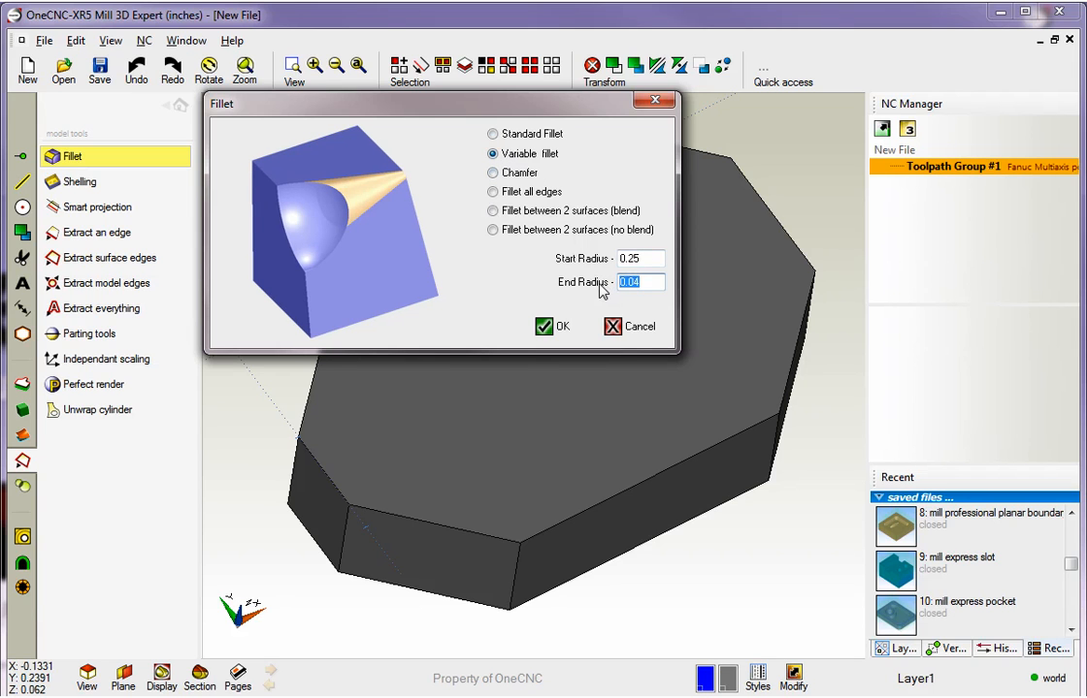
type(".1")
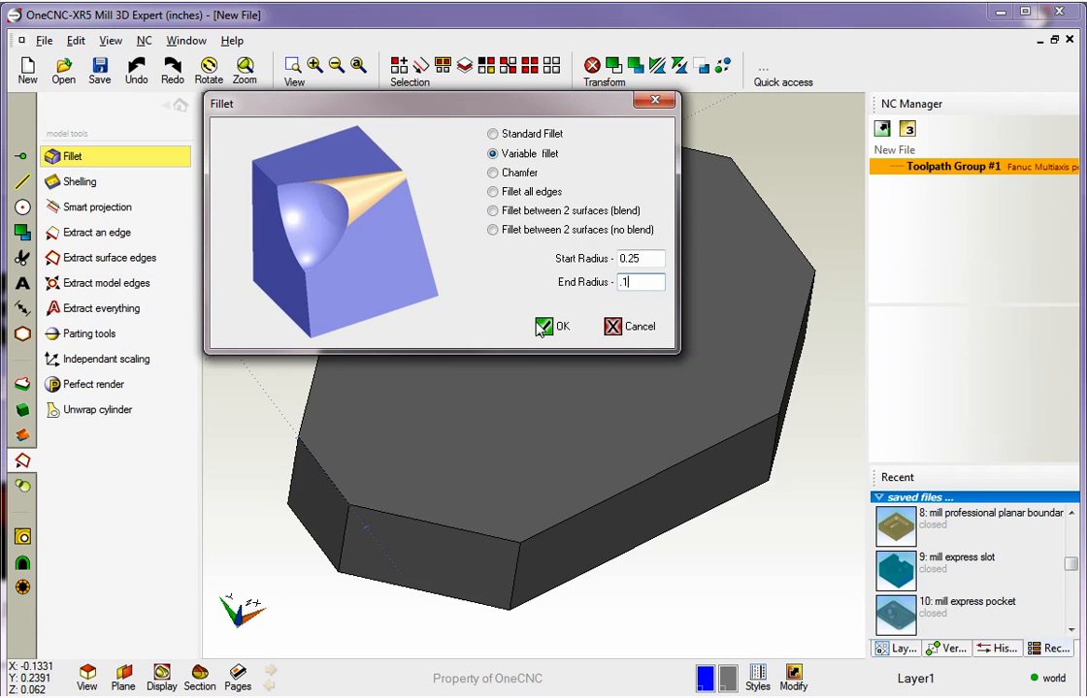
left_click(552, 326)
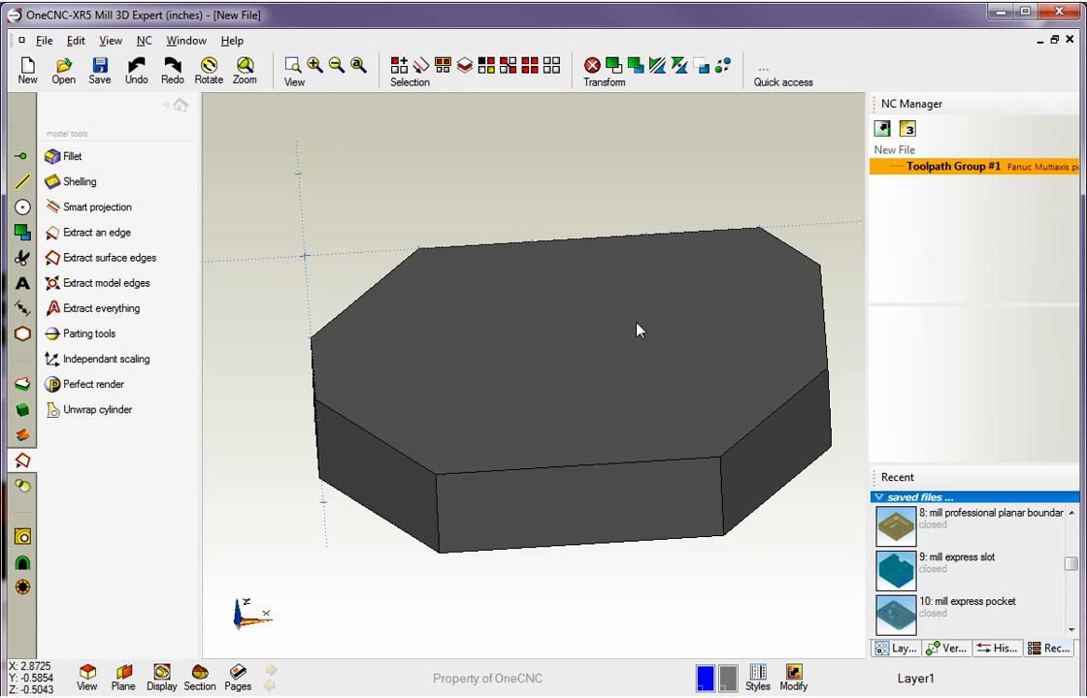
Confirm the Fillet all edges option with a 0.25 radius.
left_click(72, 156)
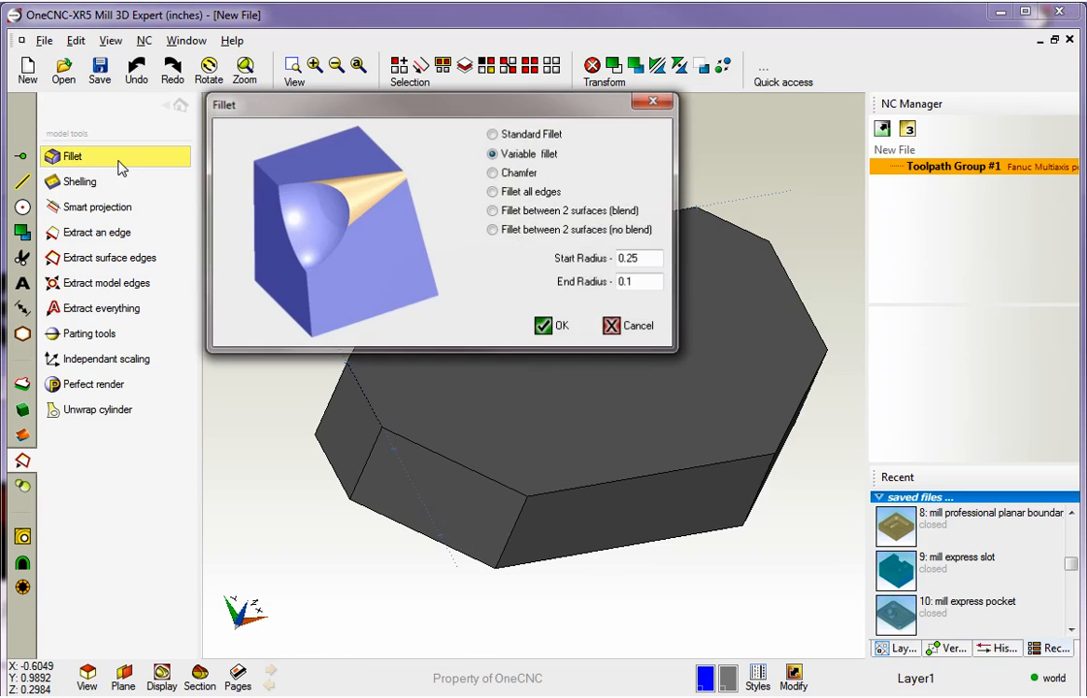
left_click(493, 191)
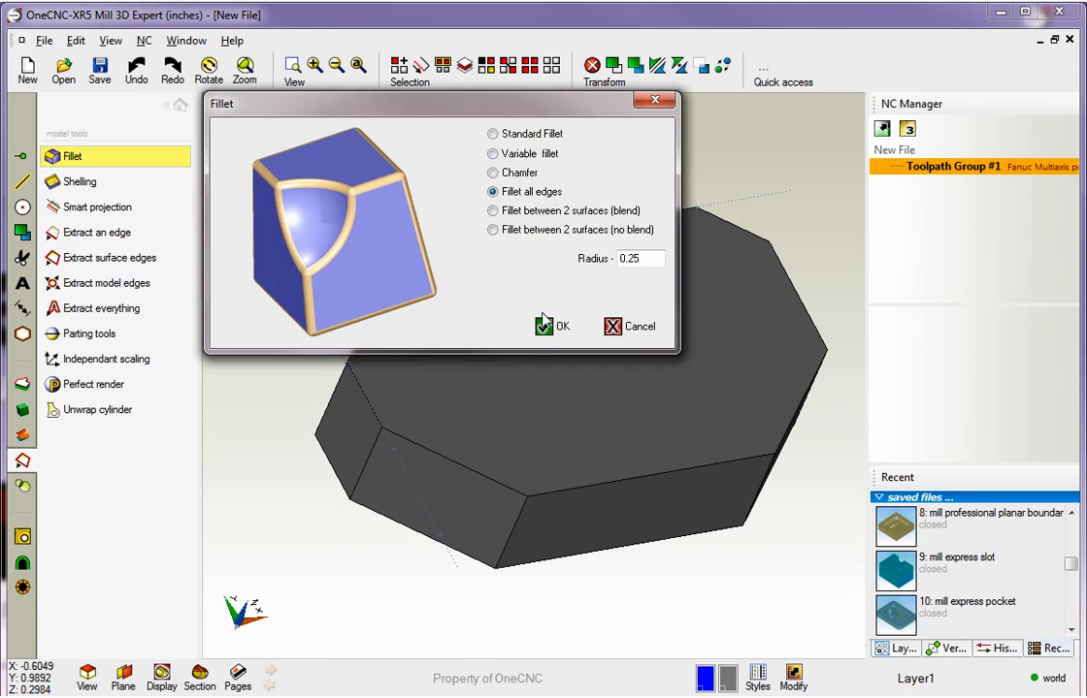
left_click(552, 326)
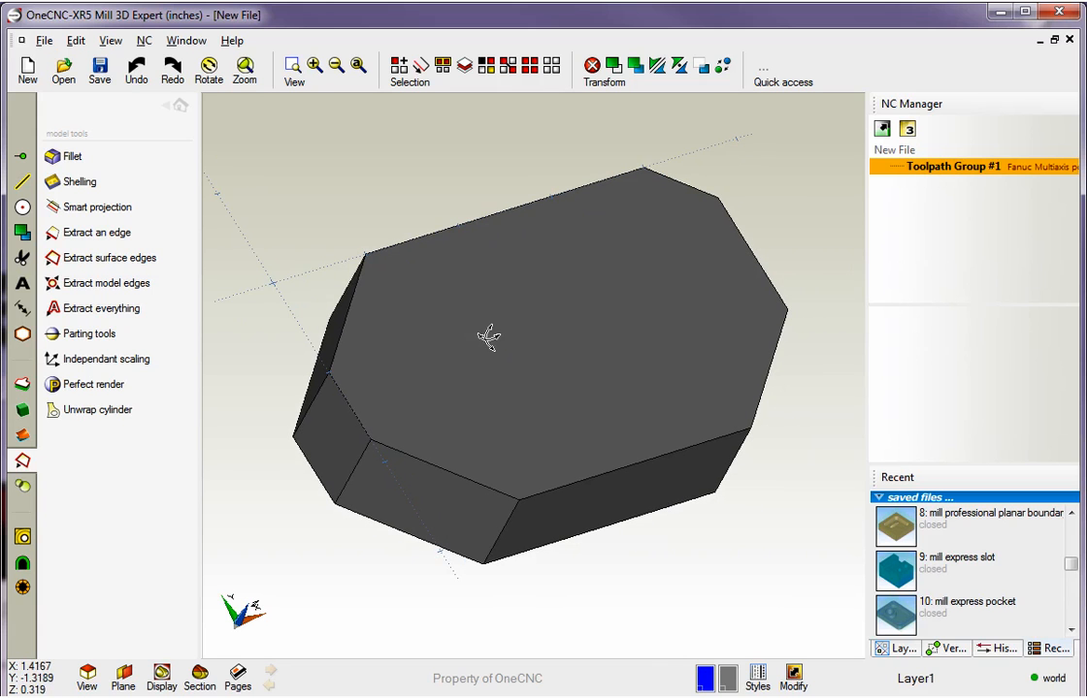
Switch the Fillet settings to a Chamfer with a 0.25 chamfer distance.
left_click(73, 156)
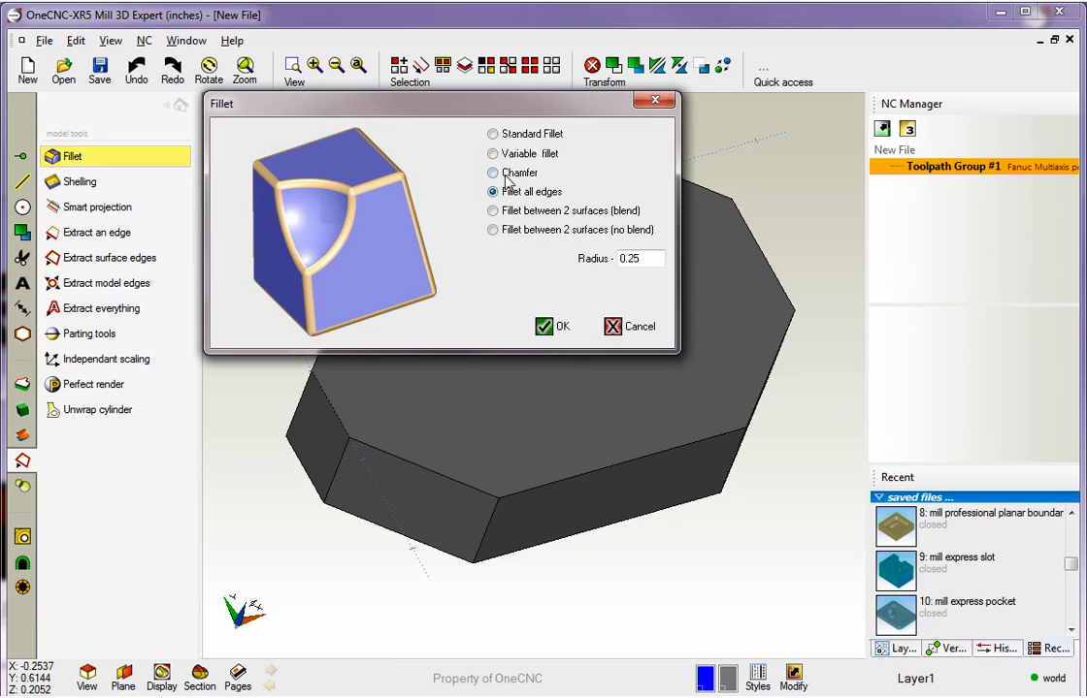
left_click(493, 172)
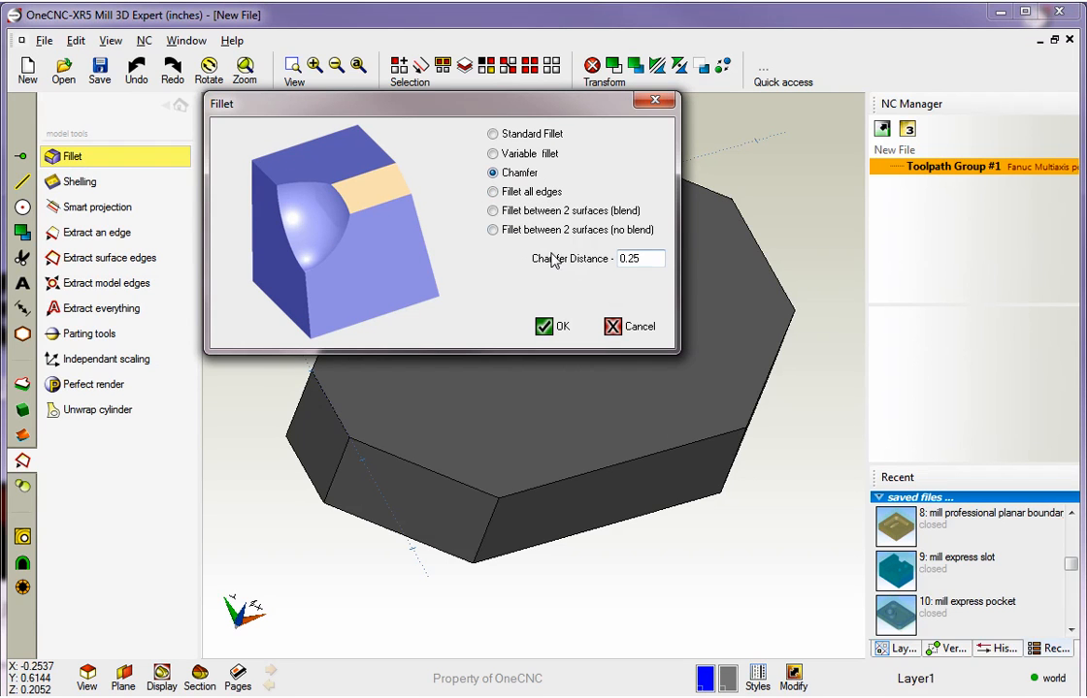
mouse_move(550, 315)
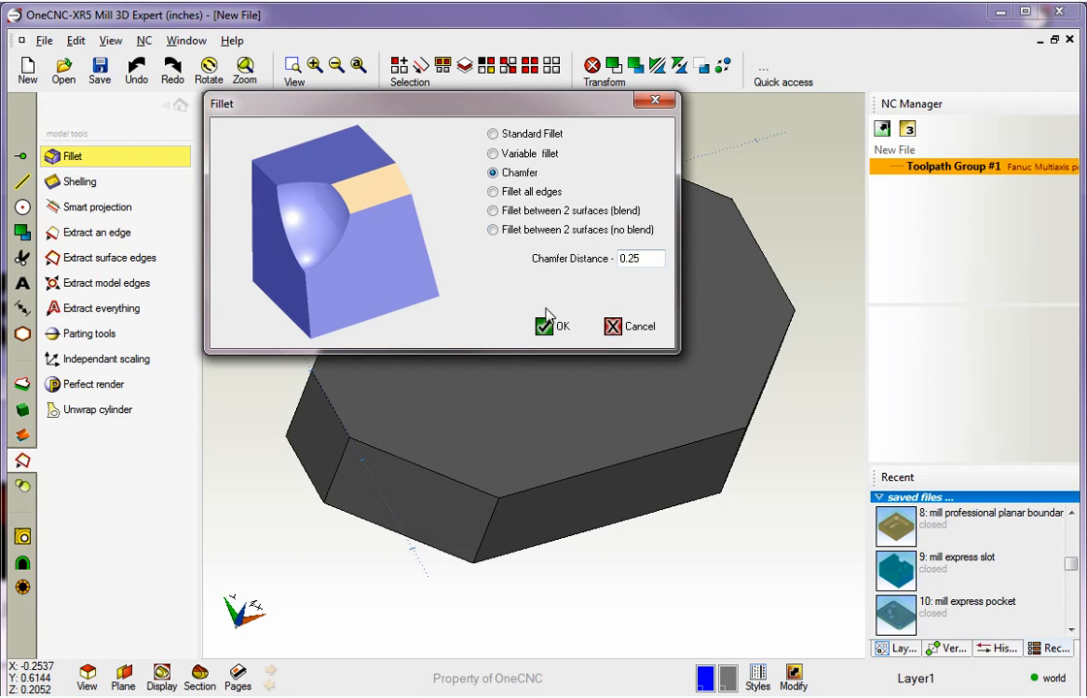